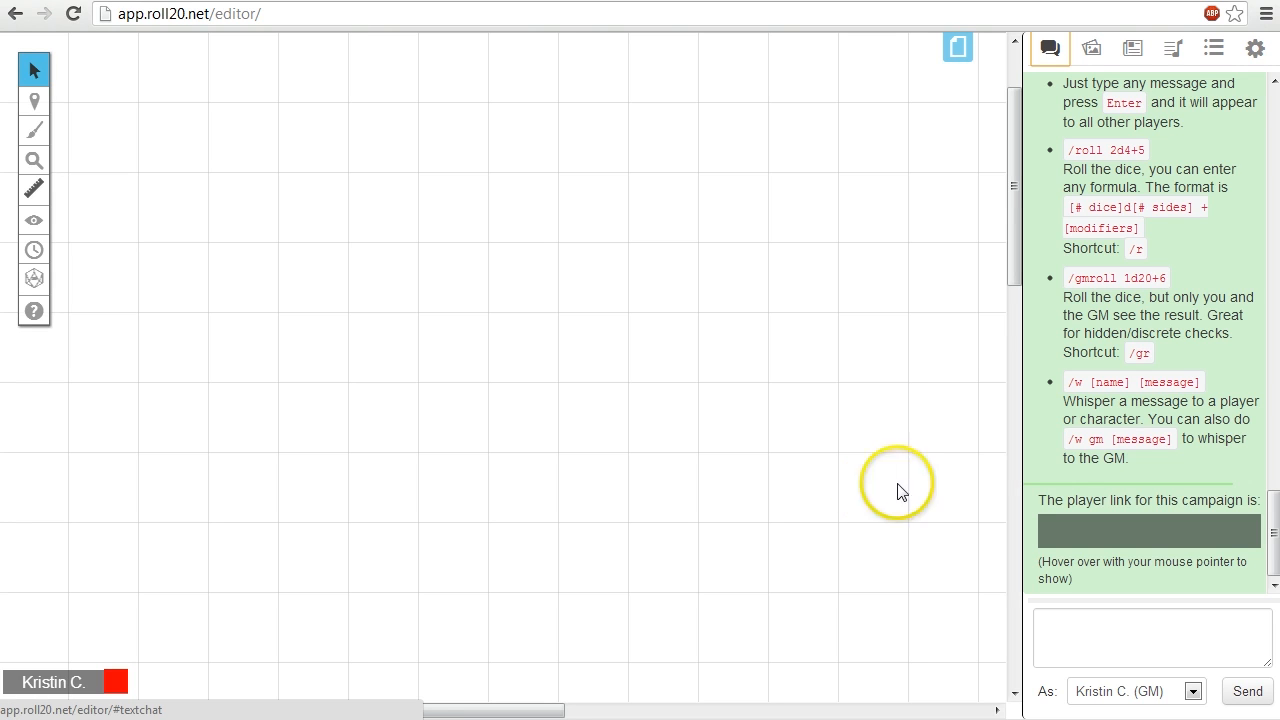
pyautogui.moveTo(1172, 47)
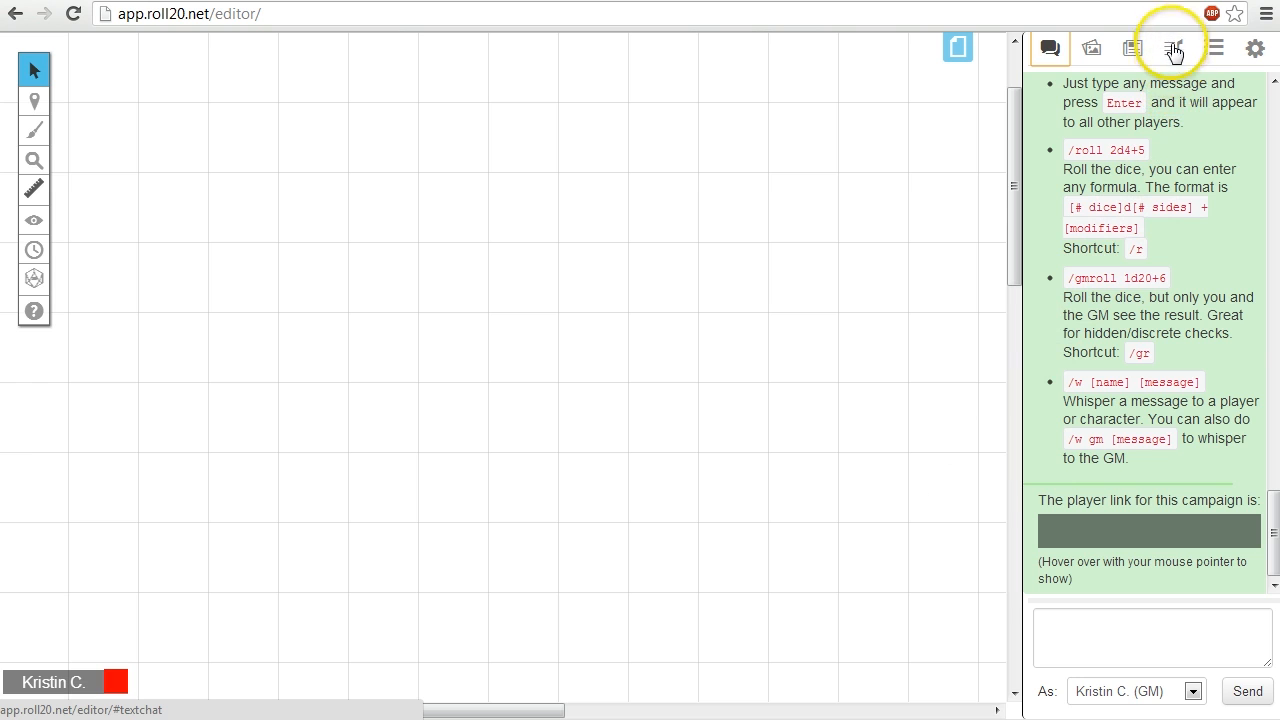
# Step: Open the Jukebox panel listing the campaign's five audio tracks
pyautogui.click(1167, 48)
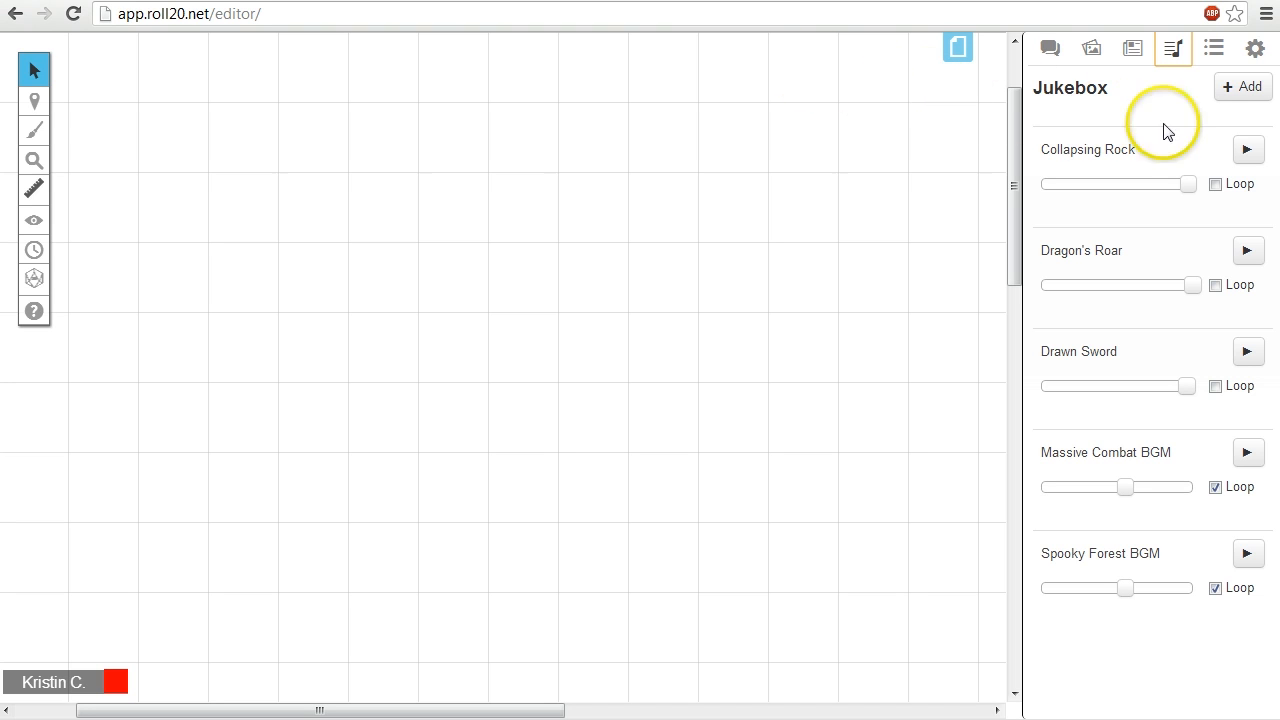
# Step: Search All Music for 'battle' in the jukebox's Add Sound dialog
pyautogui.click(1242, 86)
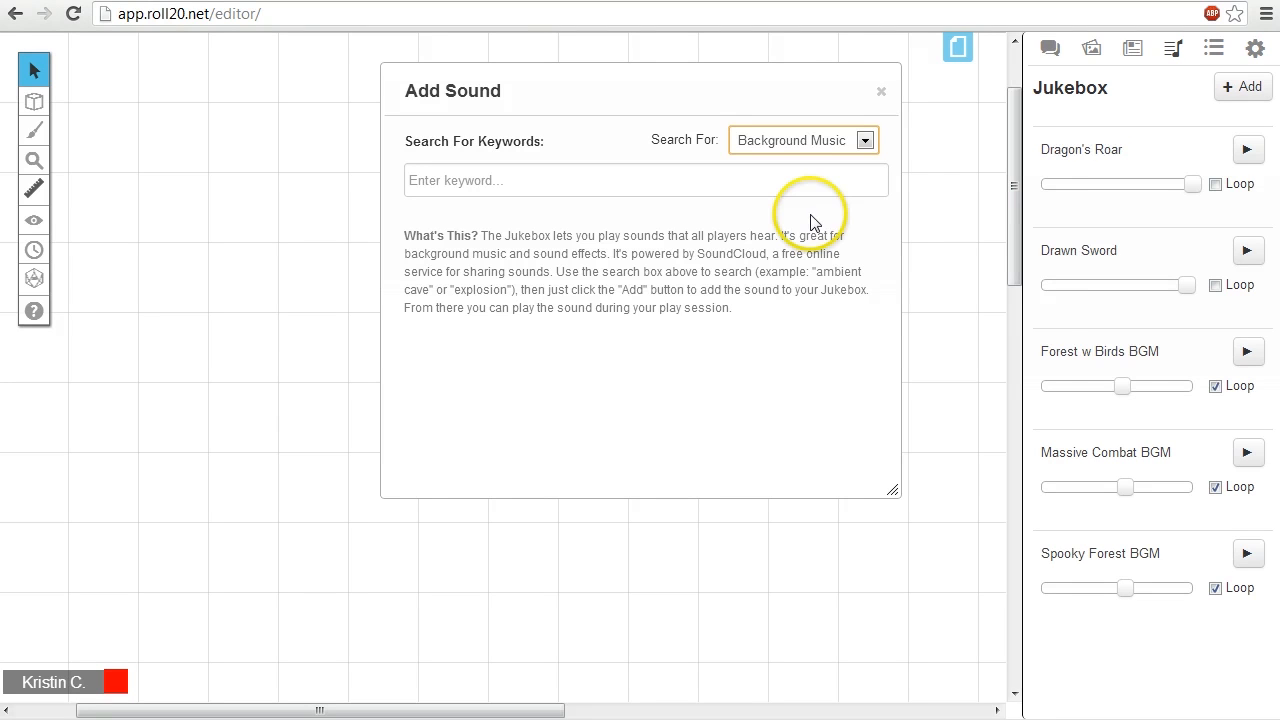
pyautogui.click(865, 140)
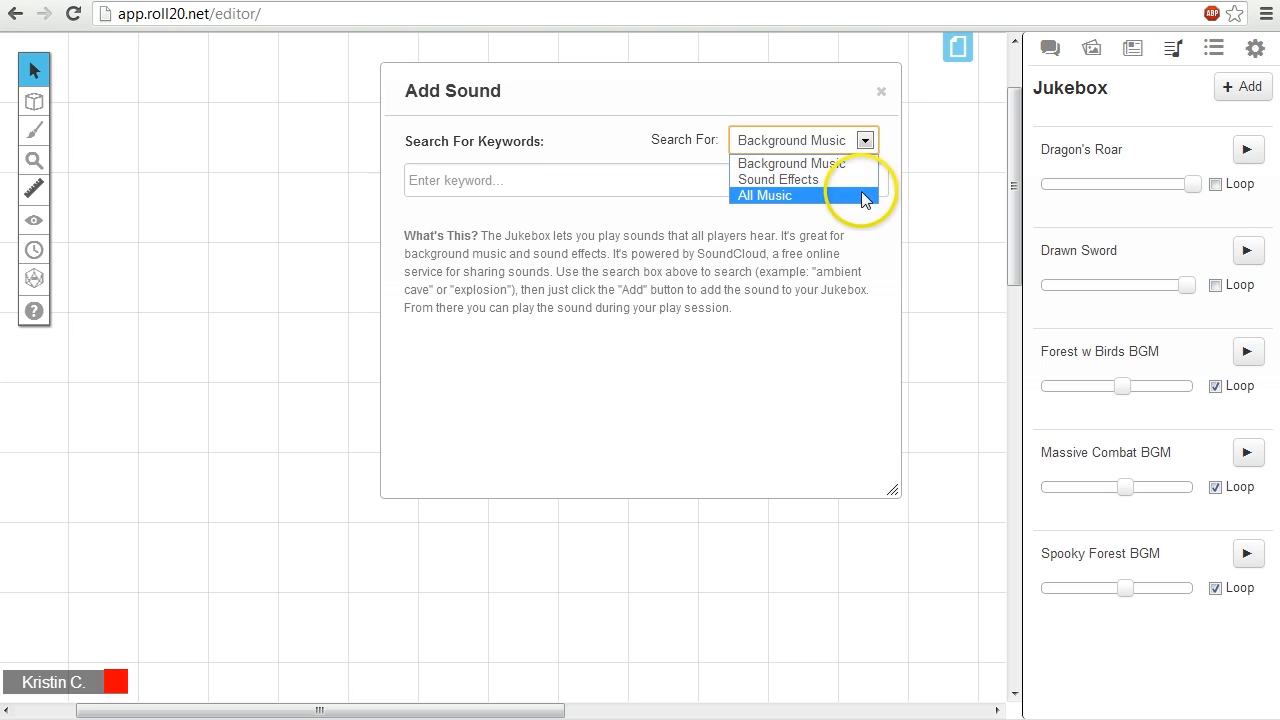
pyautogui.click(766, 195)
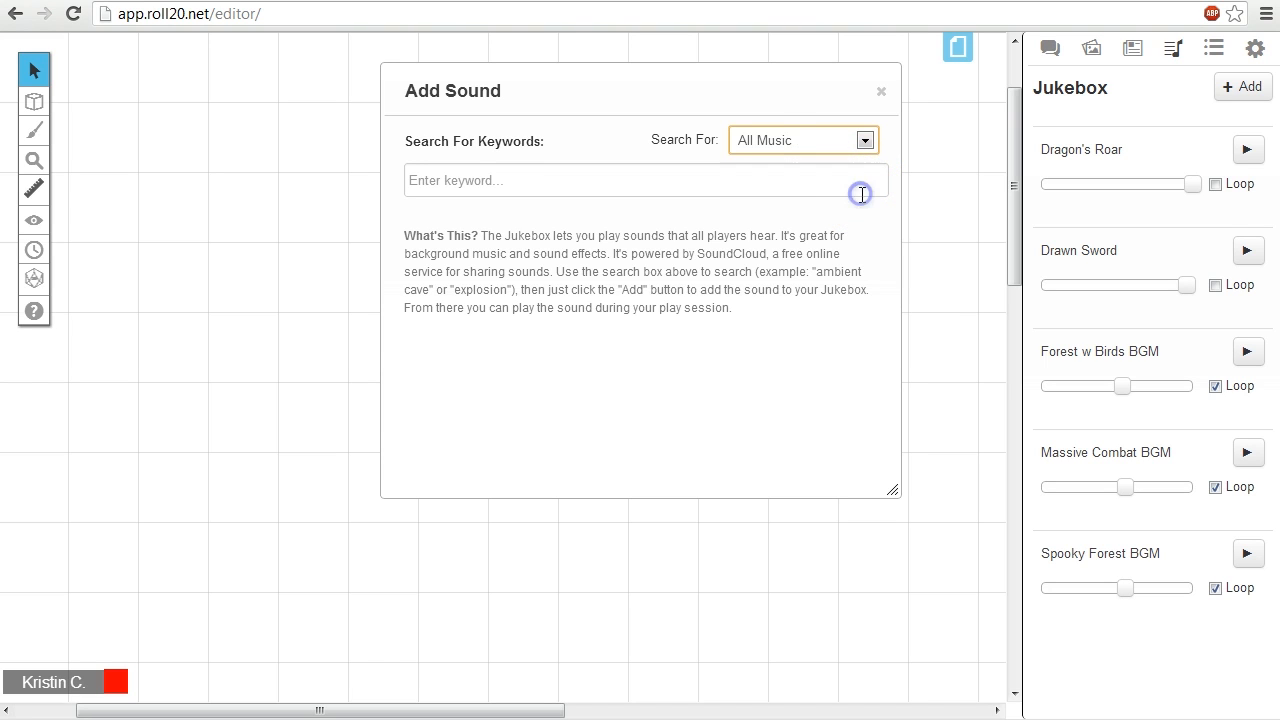
pyautogui.write('battle')
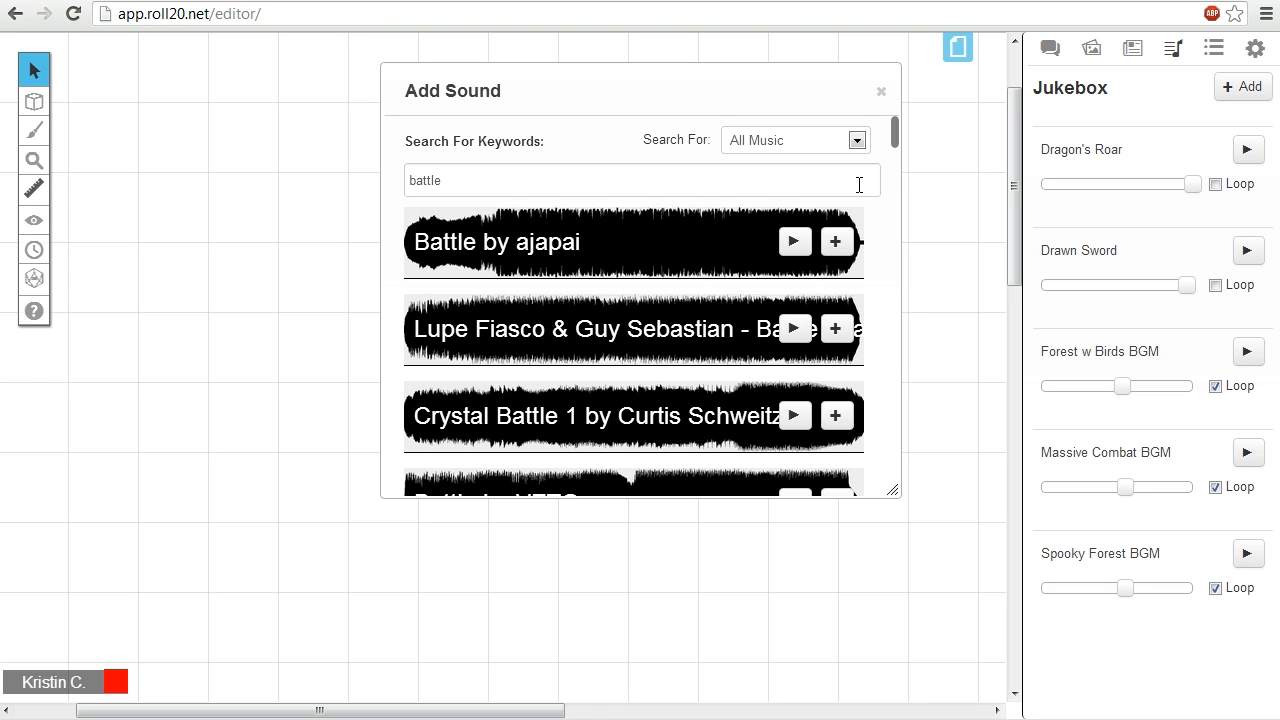
# Step: Preview 'Battle by ajapai', stop the preview, and add it to the jukebox
pyautogui.click(794, 241)
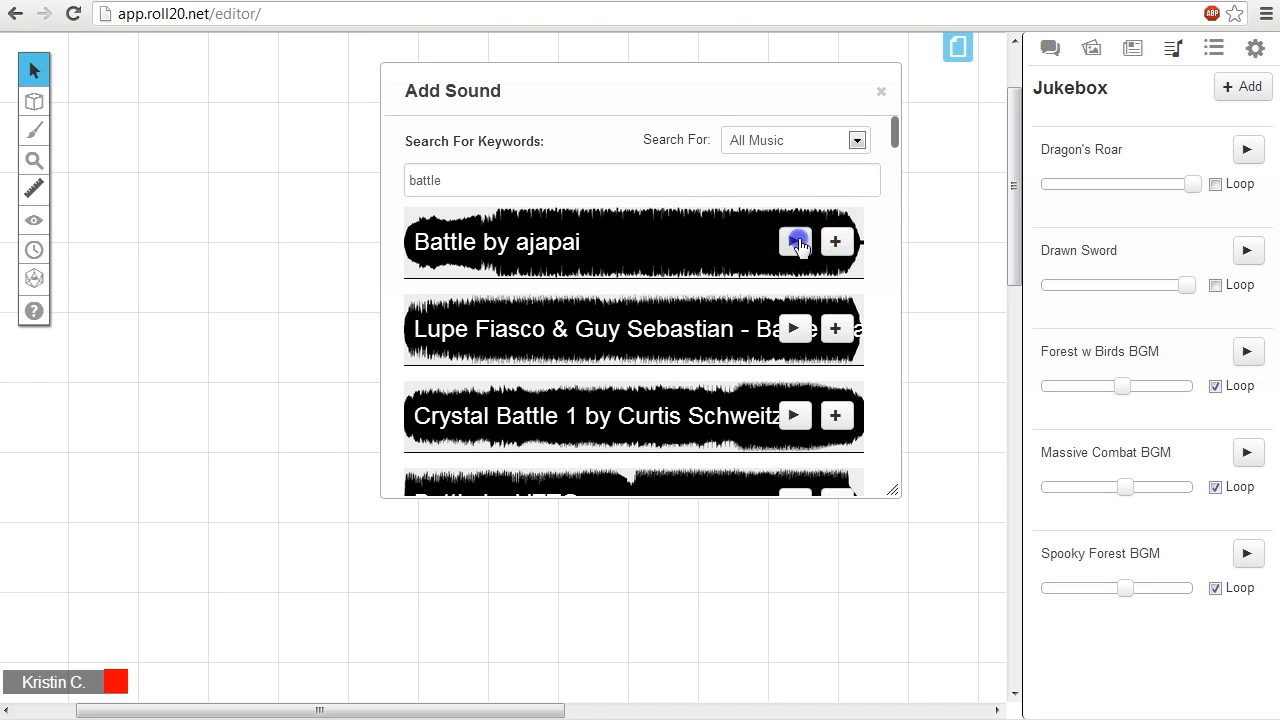
pyautogui.click(794, 241)
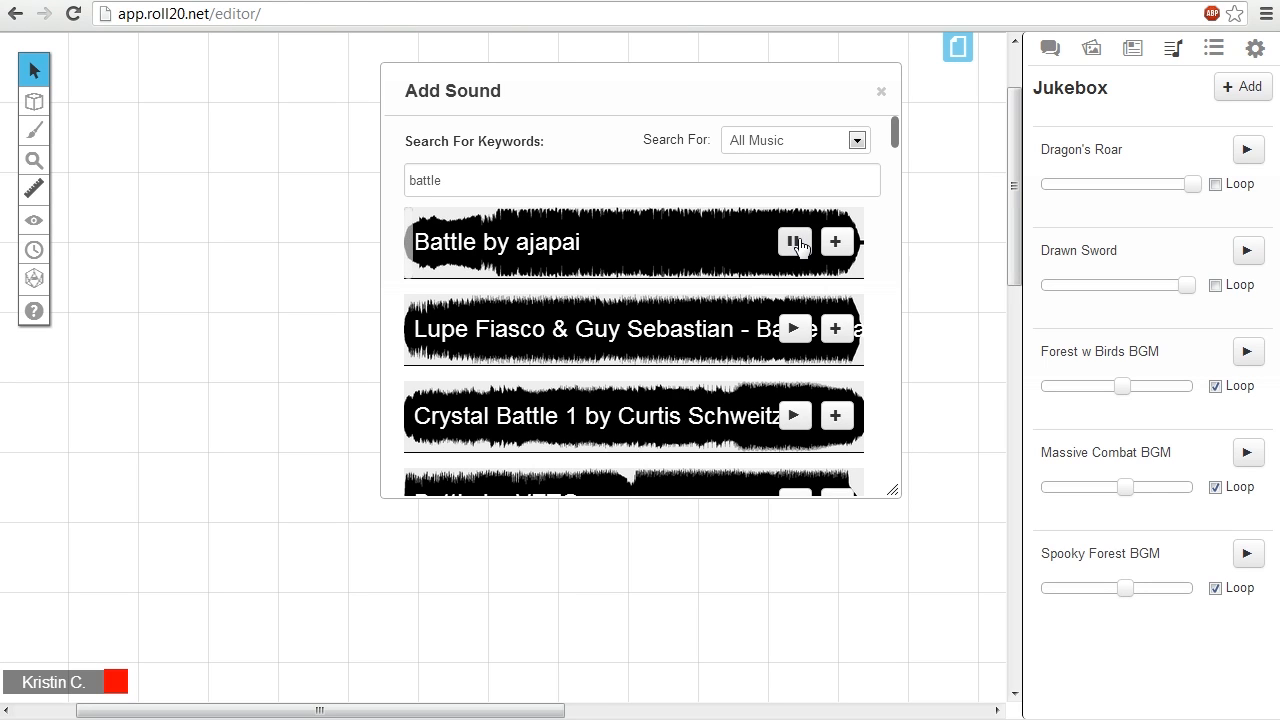
pyautogui.click(794, 242)
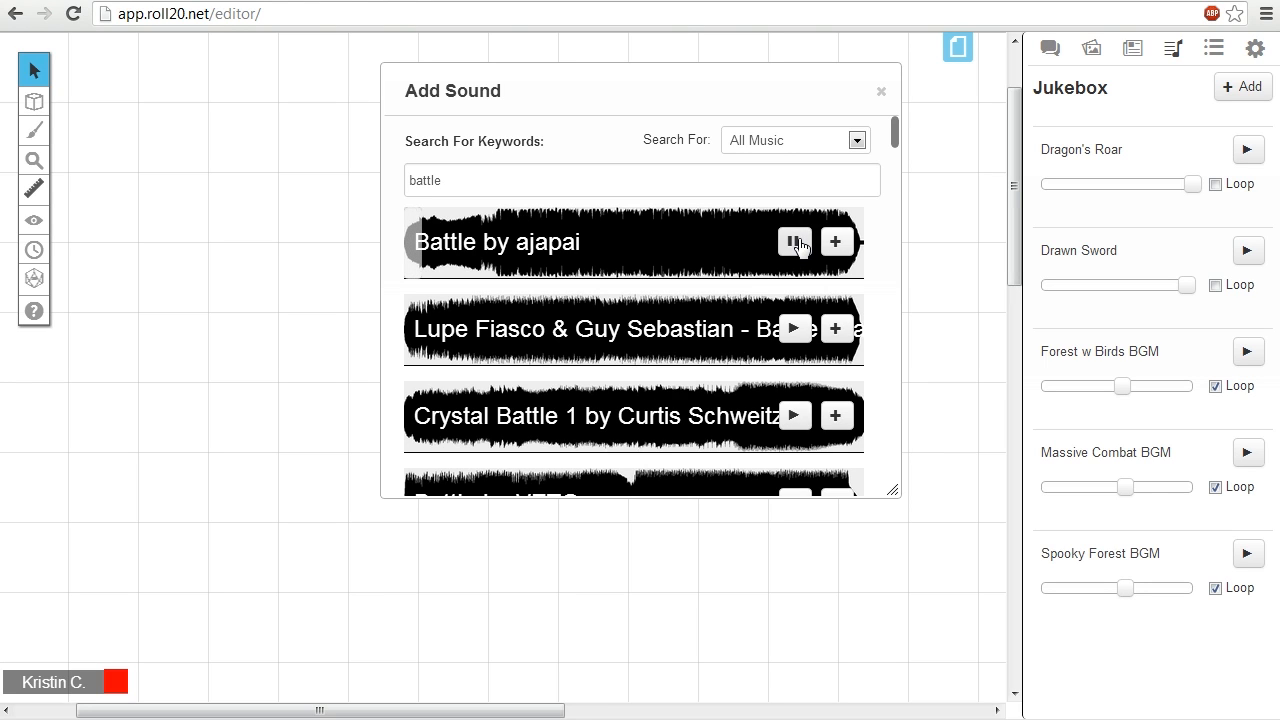
pyautogui.click(792, 241)
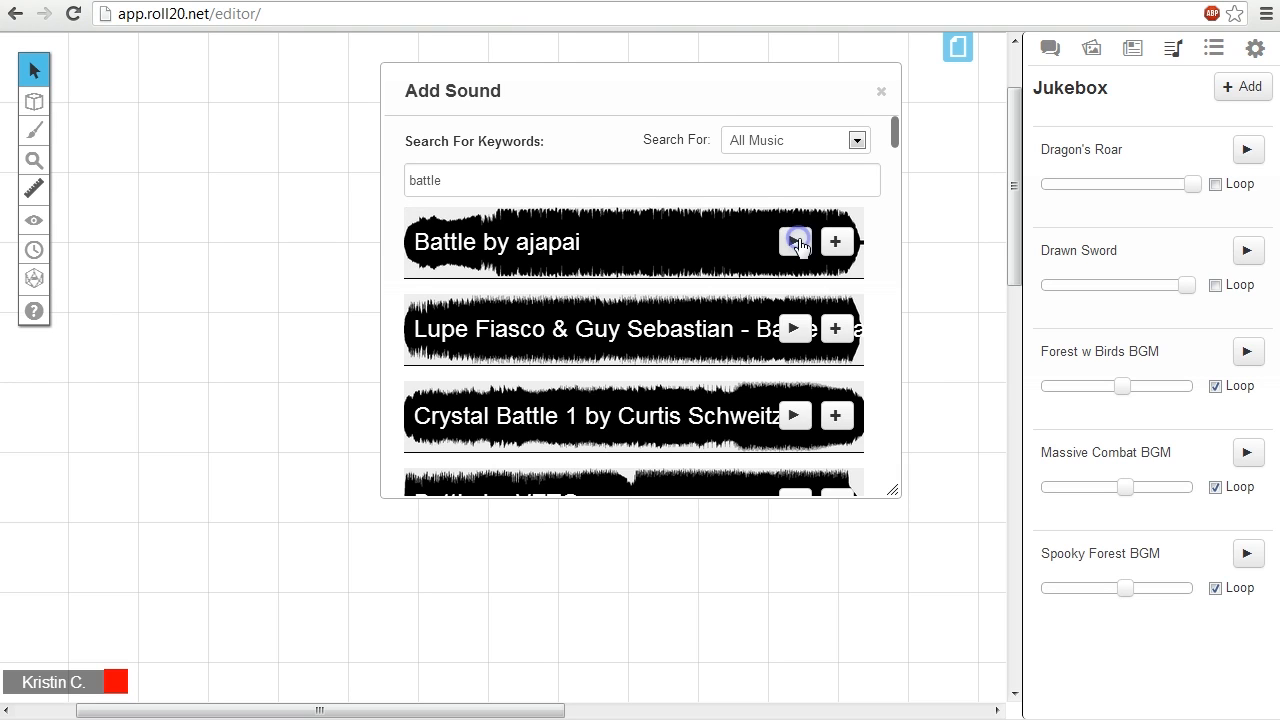
pyautogui.click(793, 241)
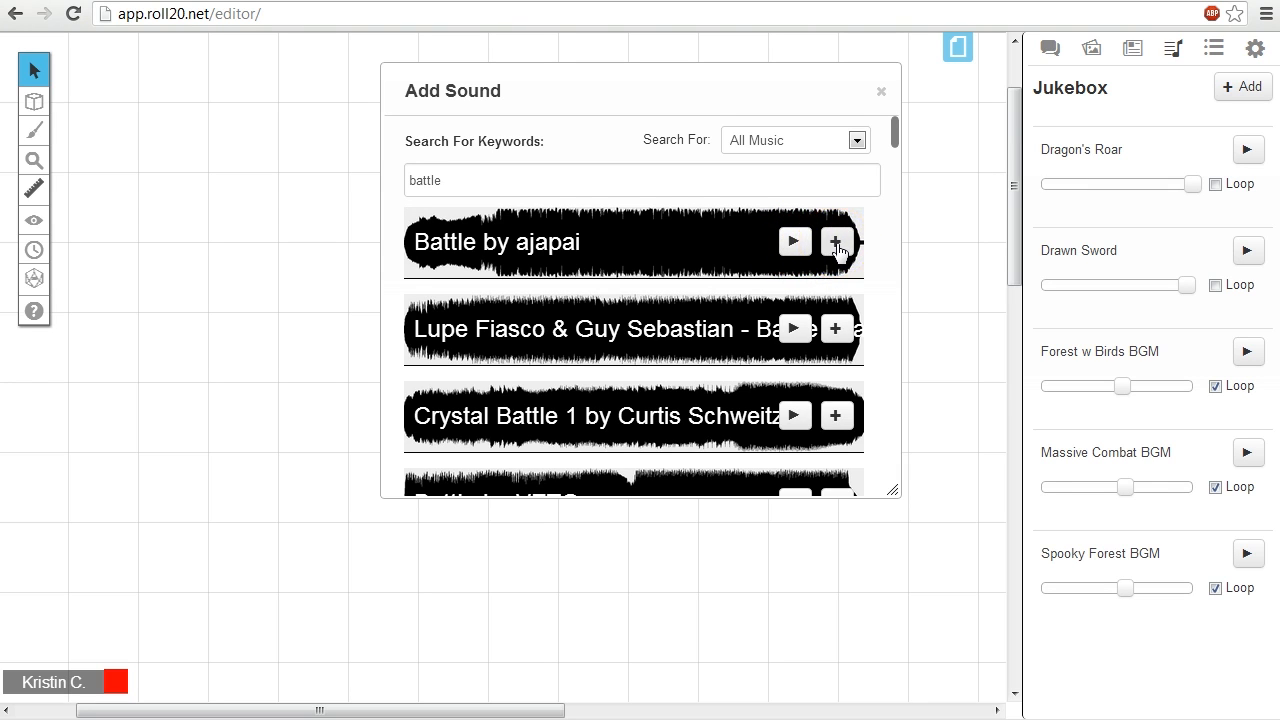
pyautogui.click(836, 242)
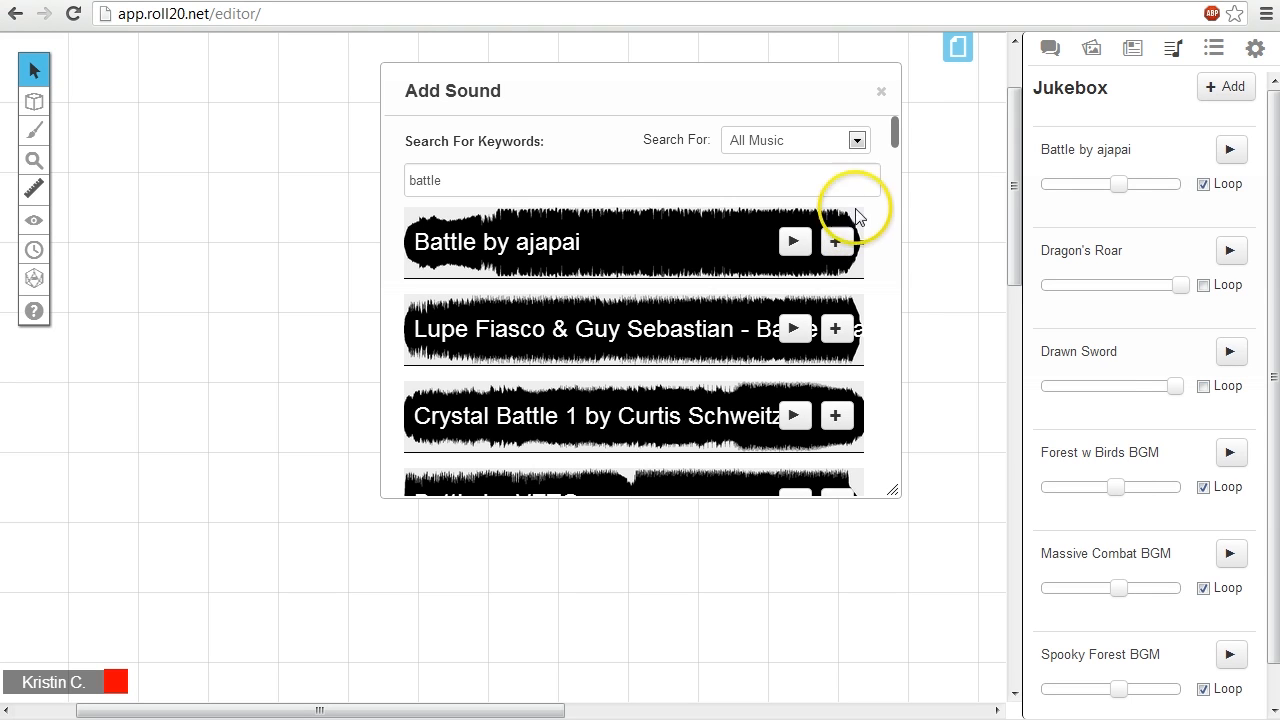
pyautogui.click(880, 89)
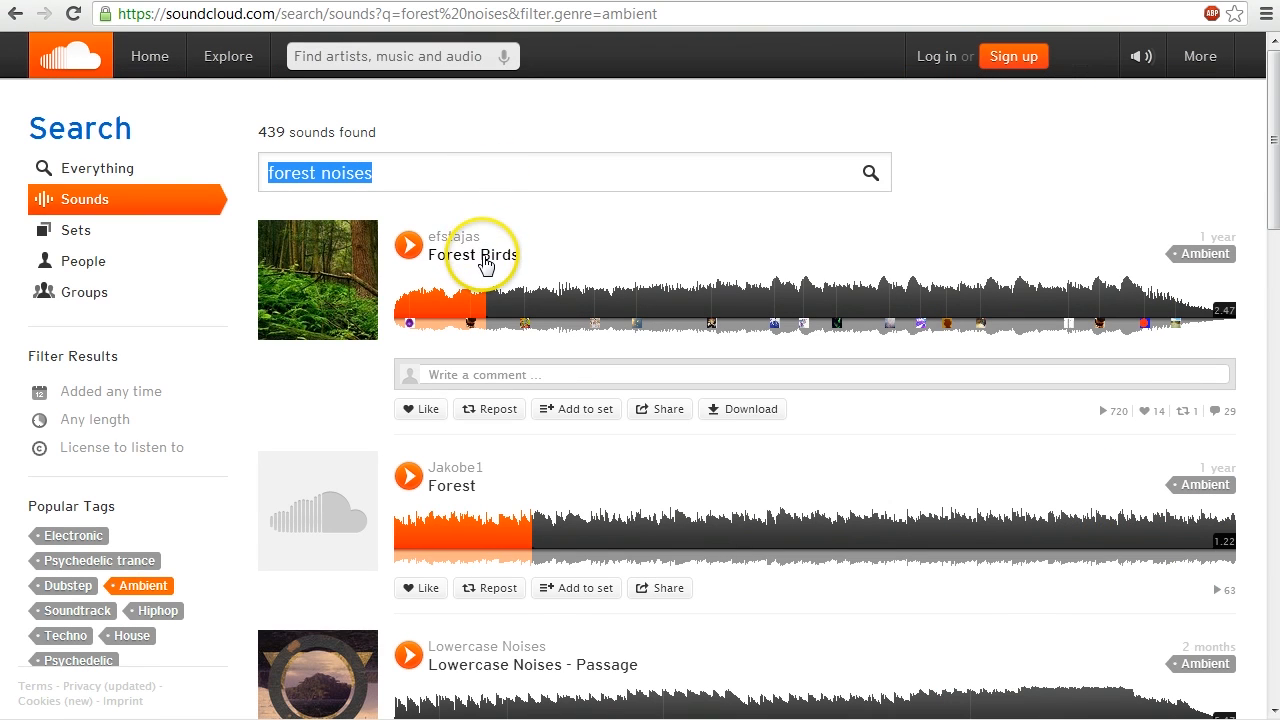
# Step: Open the 'Forest Birds' SoundCloud track page and copy its URL
pyautogui.click(475, 254)
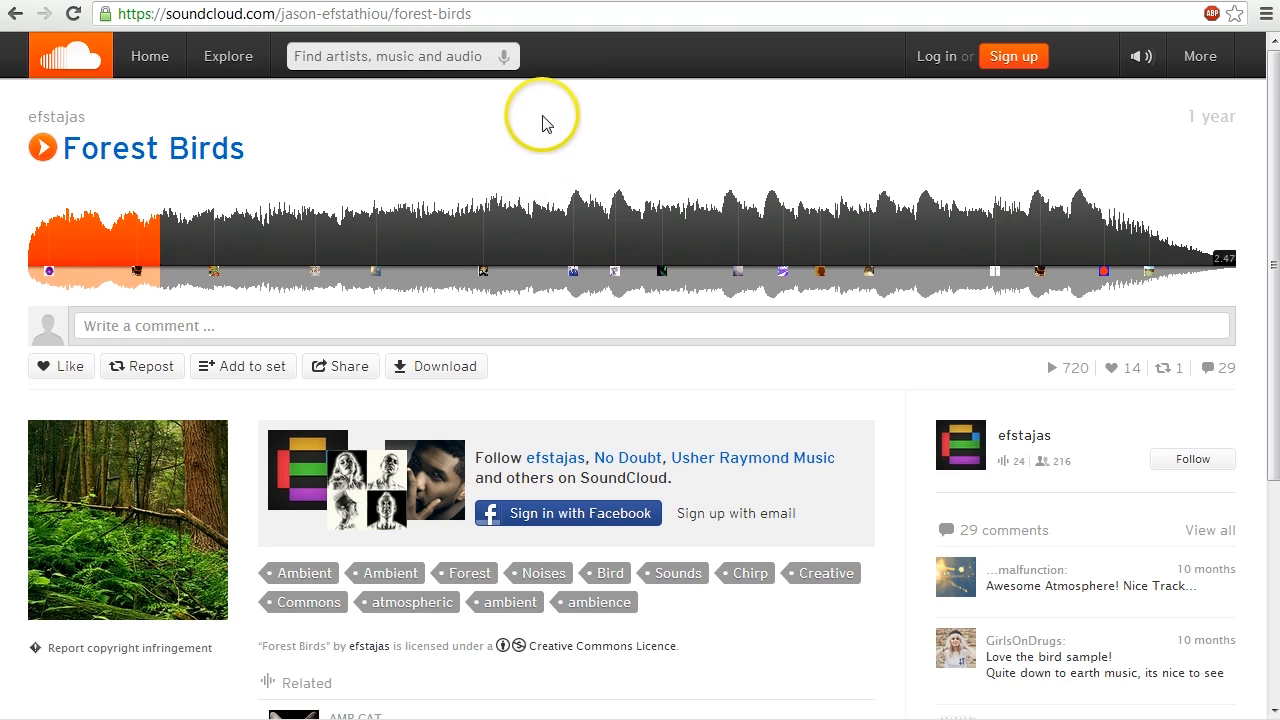
pyautogui.click(300, 14)
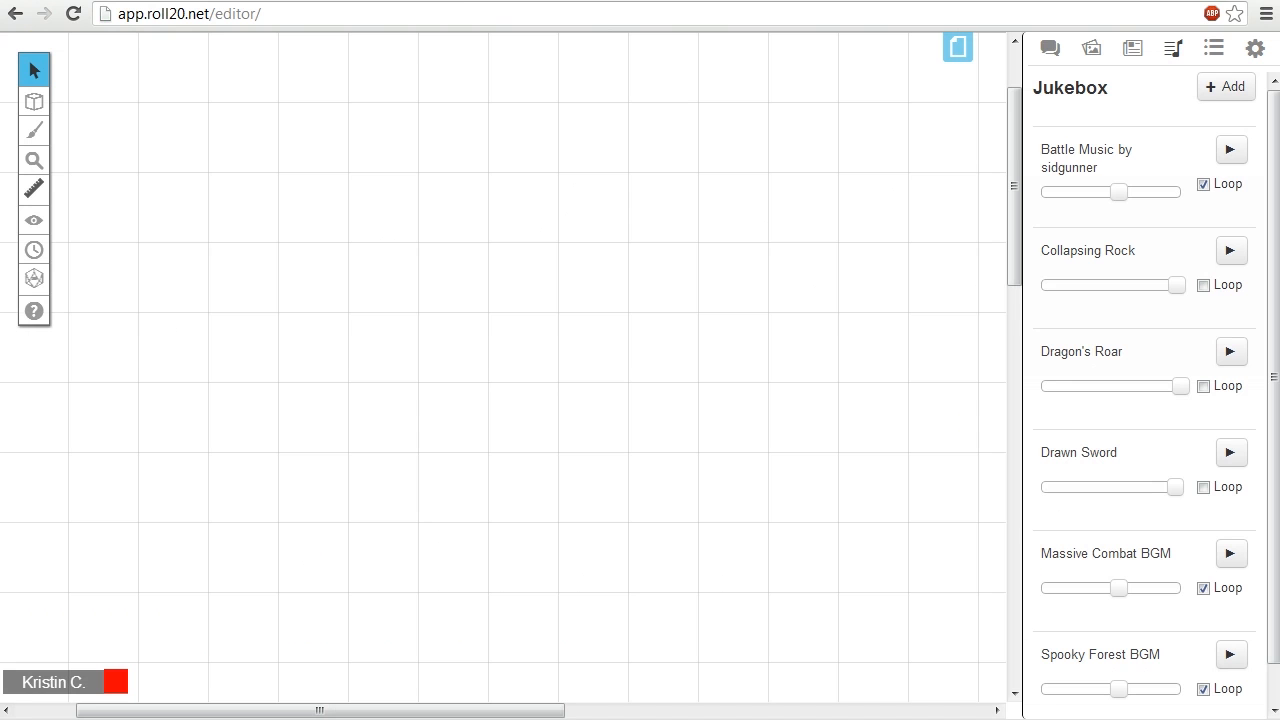
# Step: Paste the forest-birds SoundCloud URL into Add Sound and add 'Forest Birds by efstajas'
pyautogui.click(1225, 86)
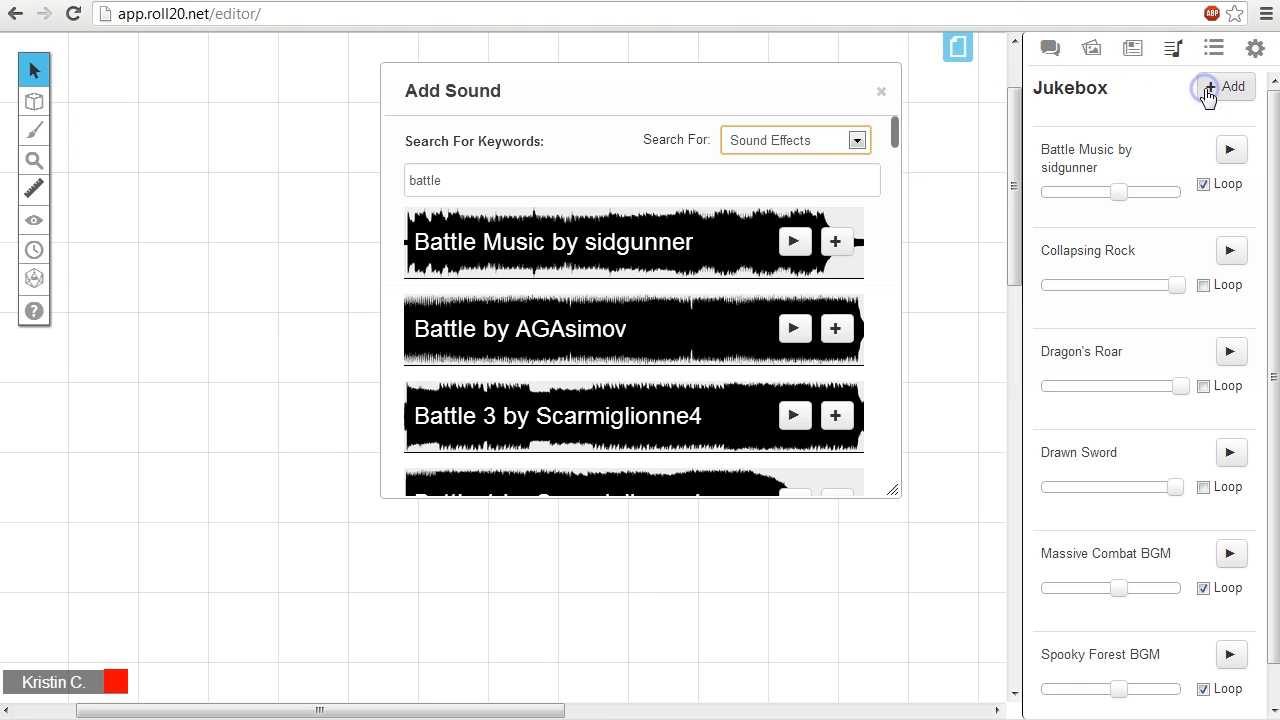
pyautogui.write('https://soundcloud.com/jason-efstathiou/forest-birds')
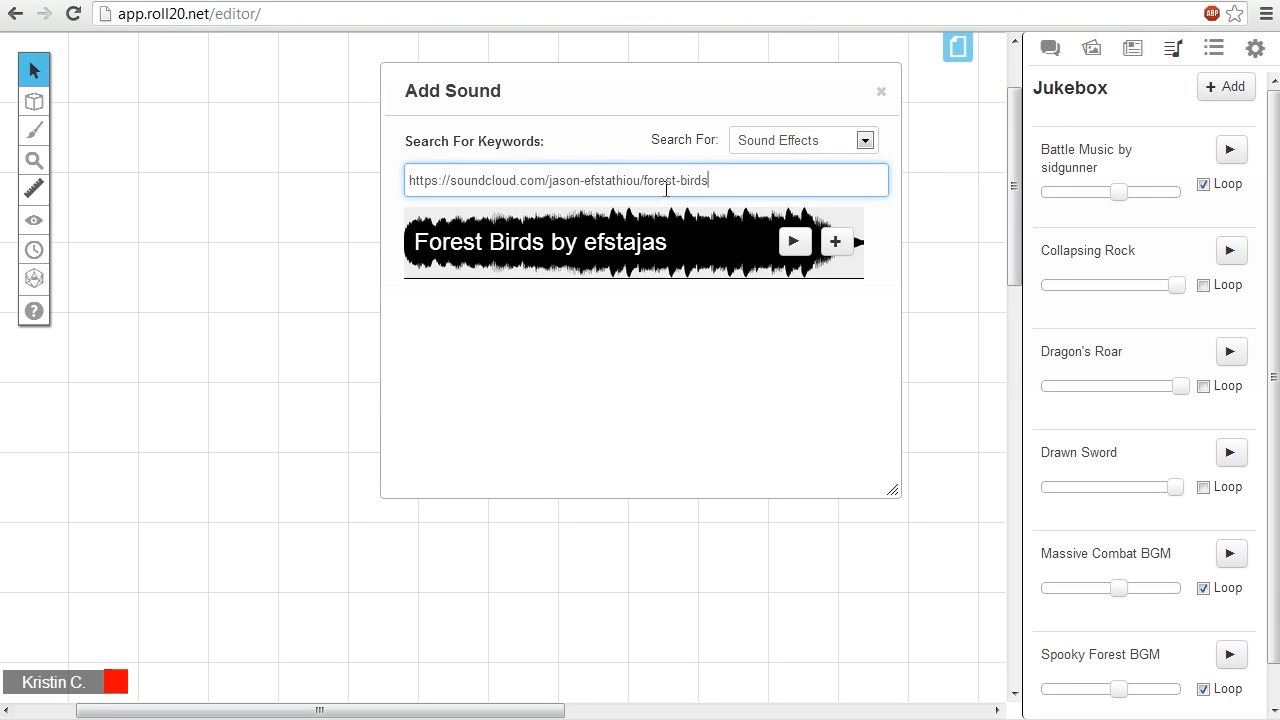
pyautogui.click(795, 241)
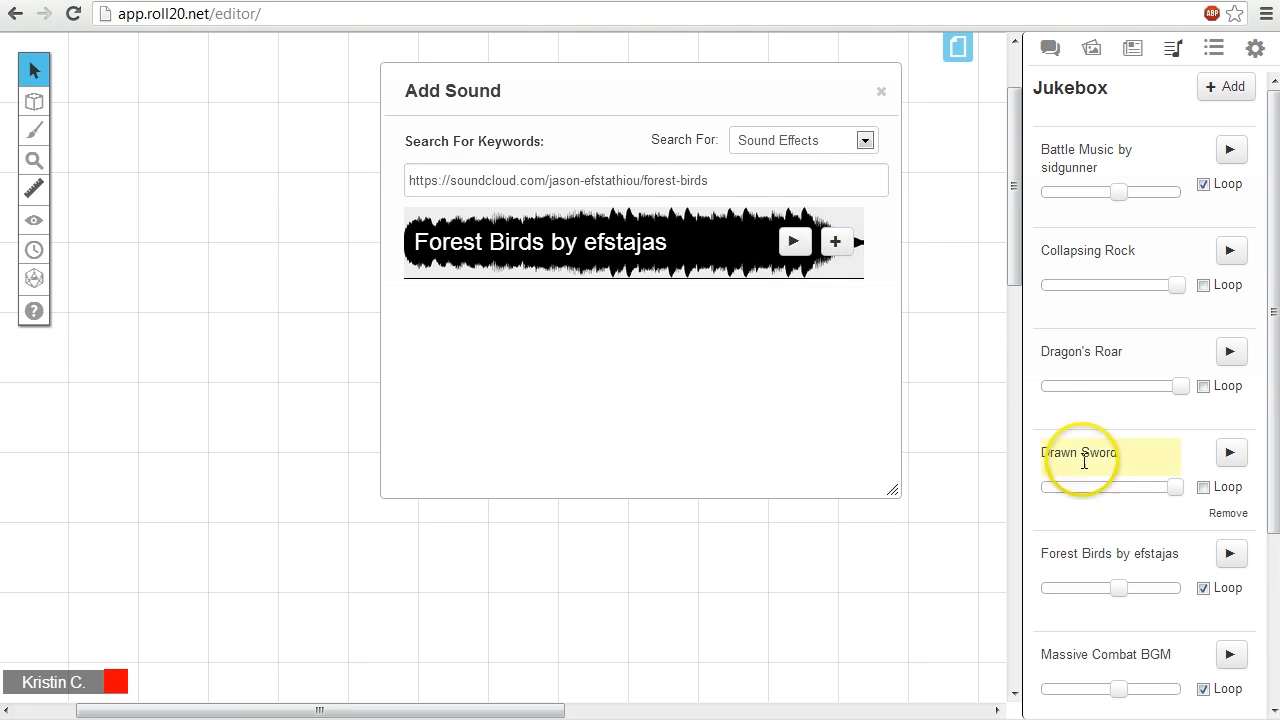
# Step: Rename the 'Forest Birds by efstajas' jukebox entry to 'Forest w Birds BGM'
pyautogui.doubleClick(1109, 554)
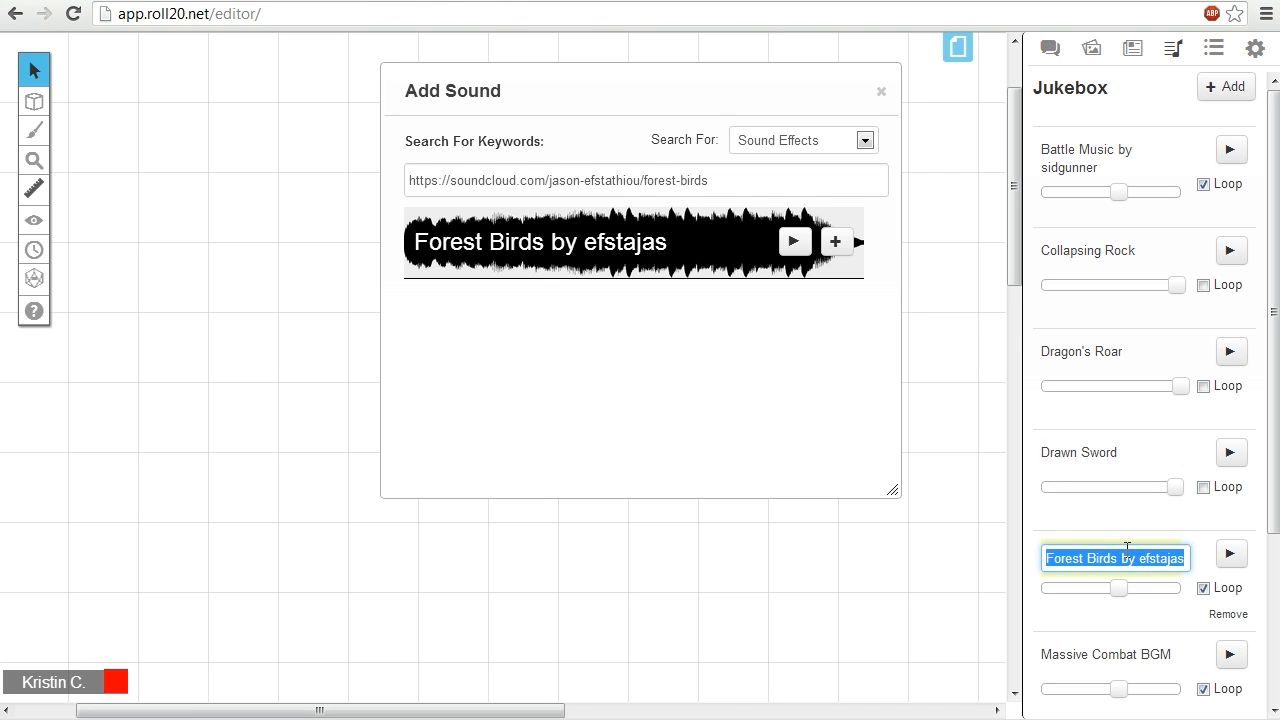
pyautogui.write('Forest')
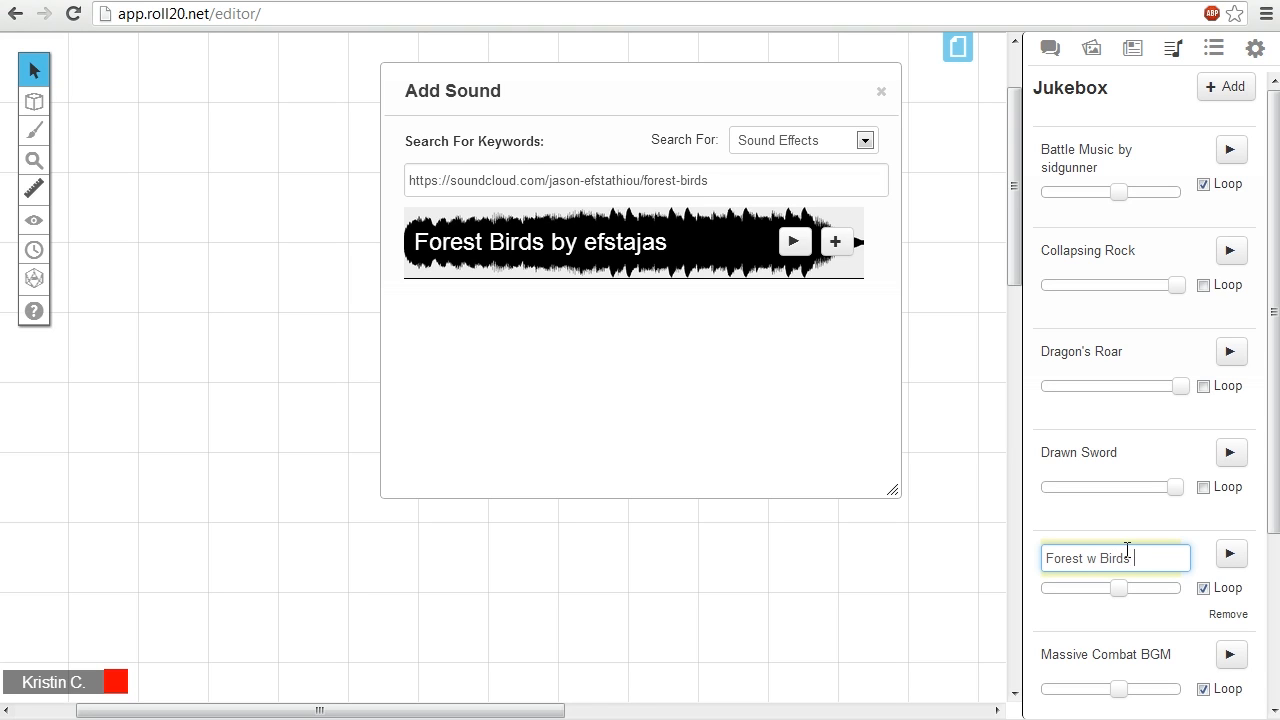
pyautogui.write('BGM')
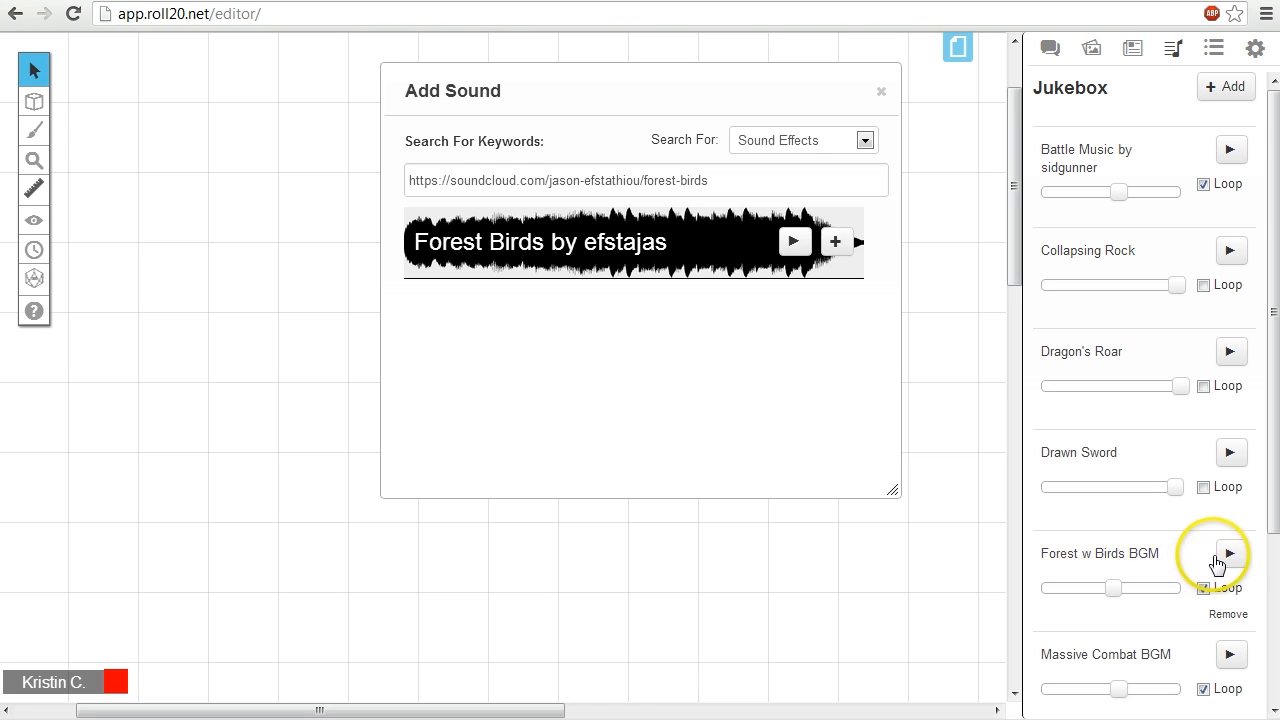
# Step: Preview Forest w Birds BGM and Dragon's Roar, untick Drawn Sword's loop, resume Forest w Birds BGM
pyautogui.click(1231, 554)
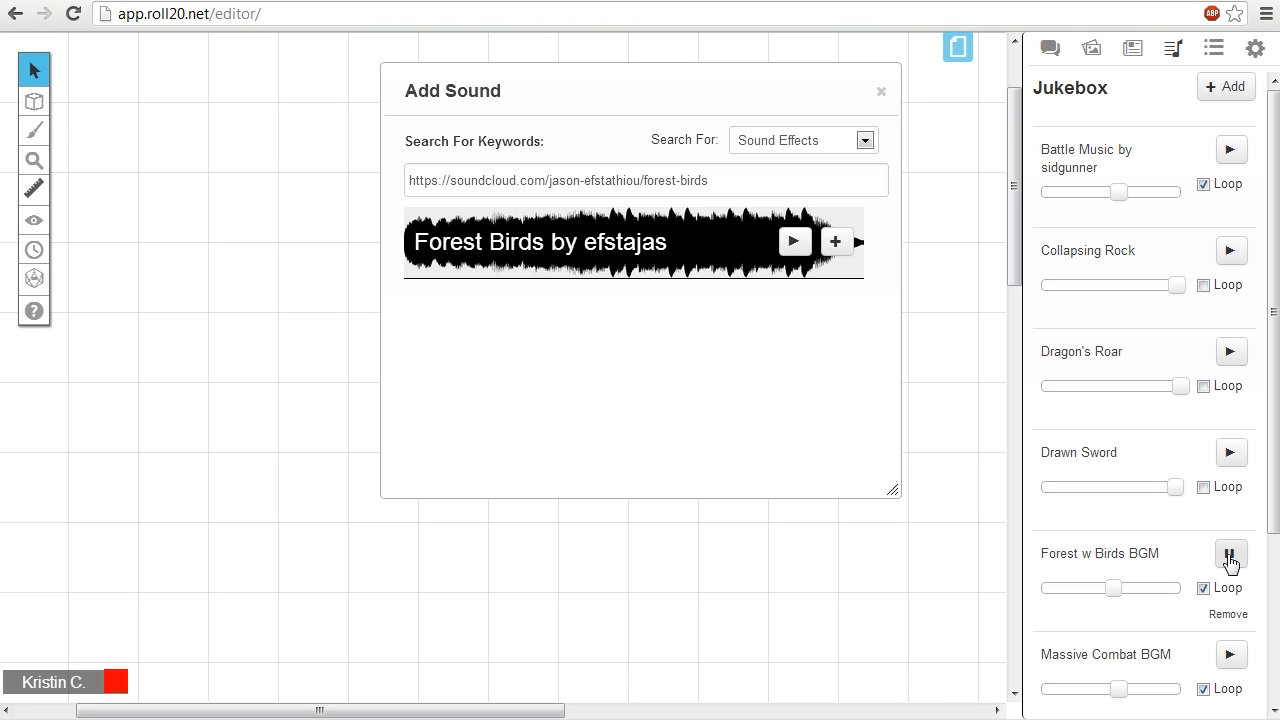
pyautogui.click(1230, 555)
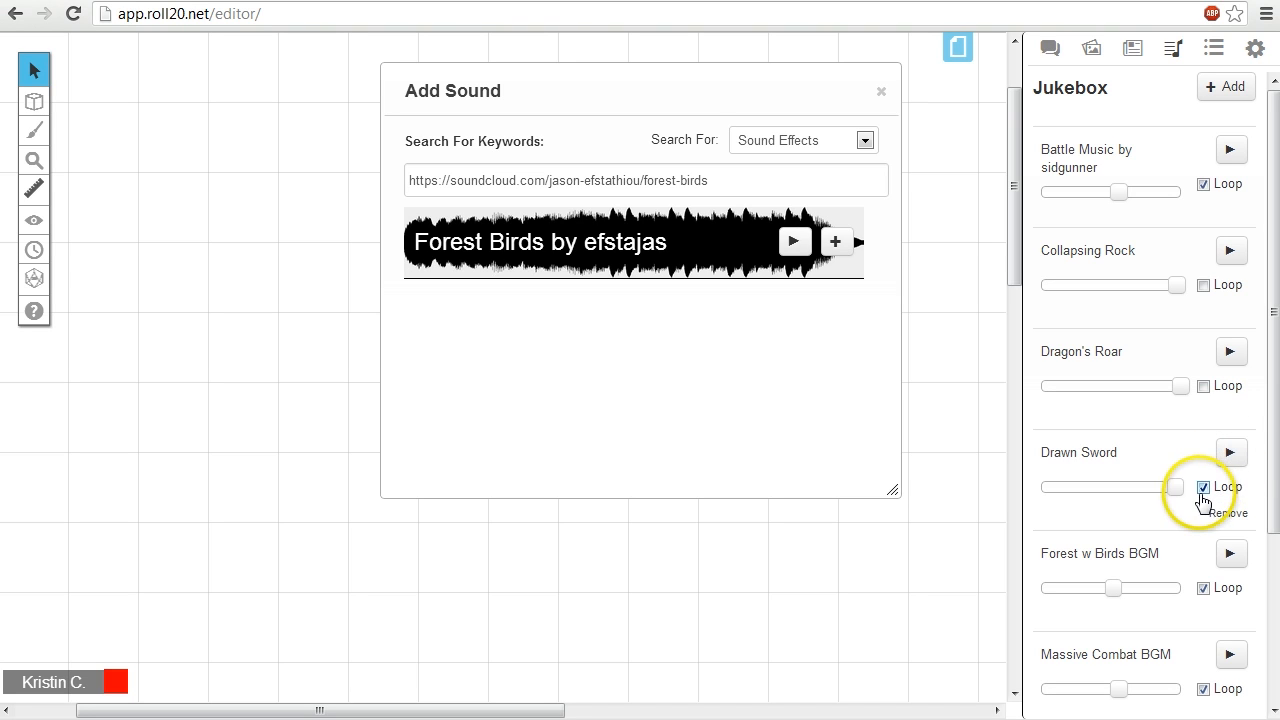
pyautogui.click(1229, 452)
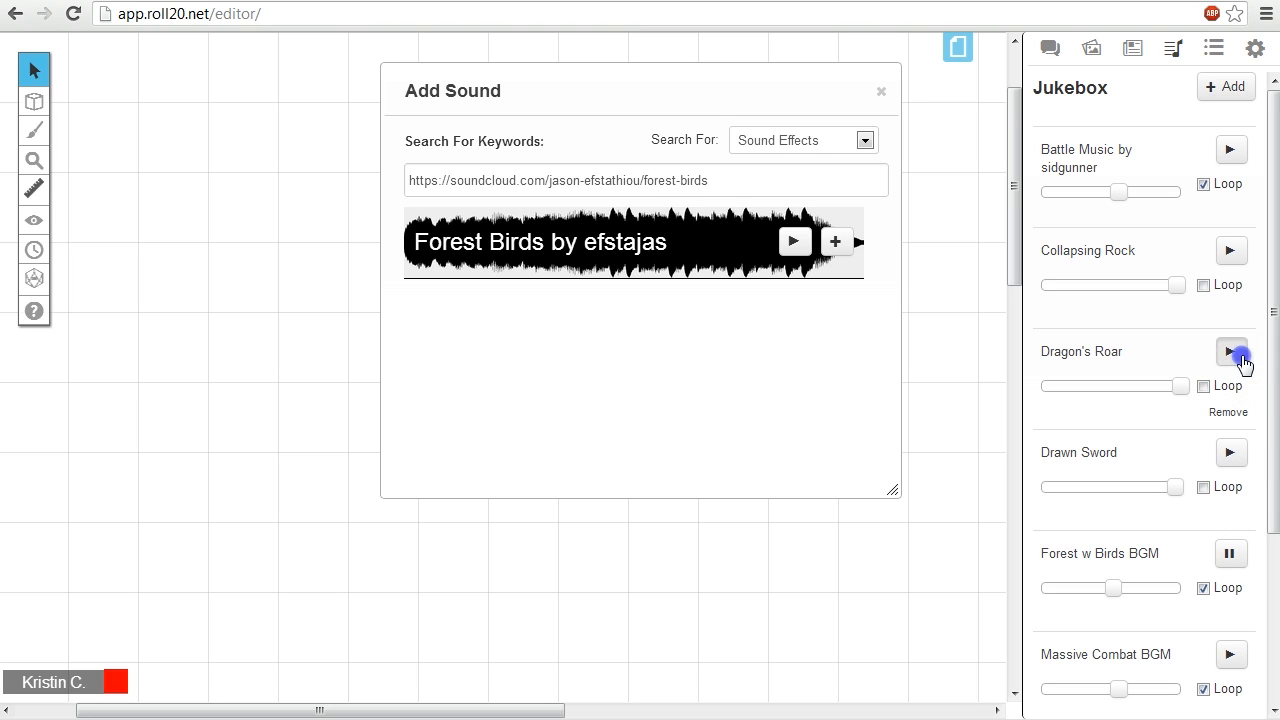
pyautogui.click(1230, 352)
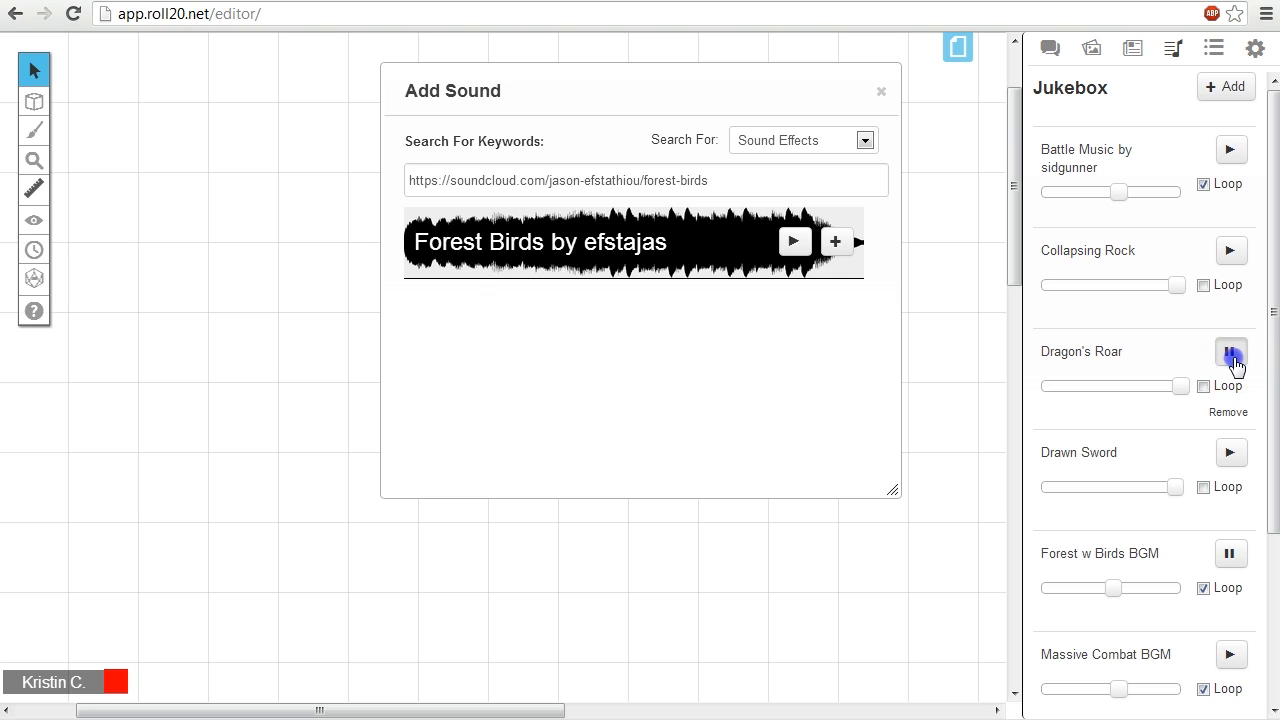
pyautogui.click(1231, 554)
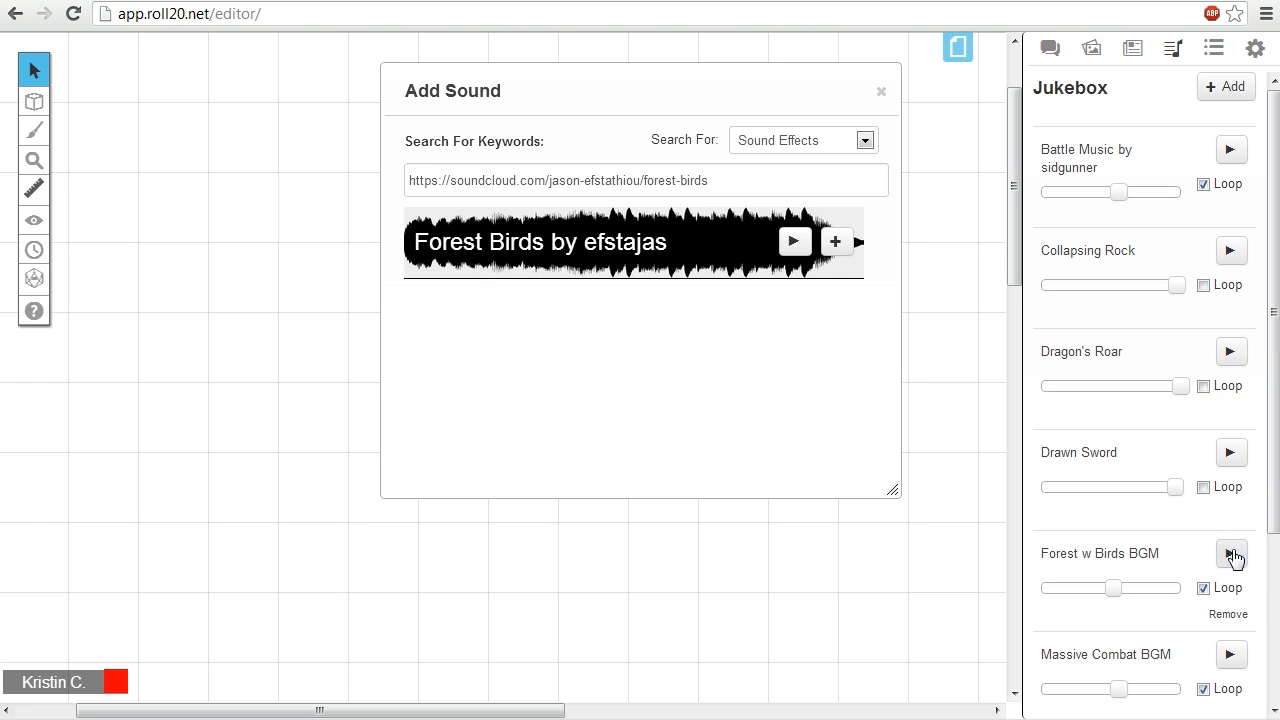
pyautogui.click(1231, 554)
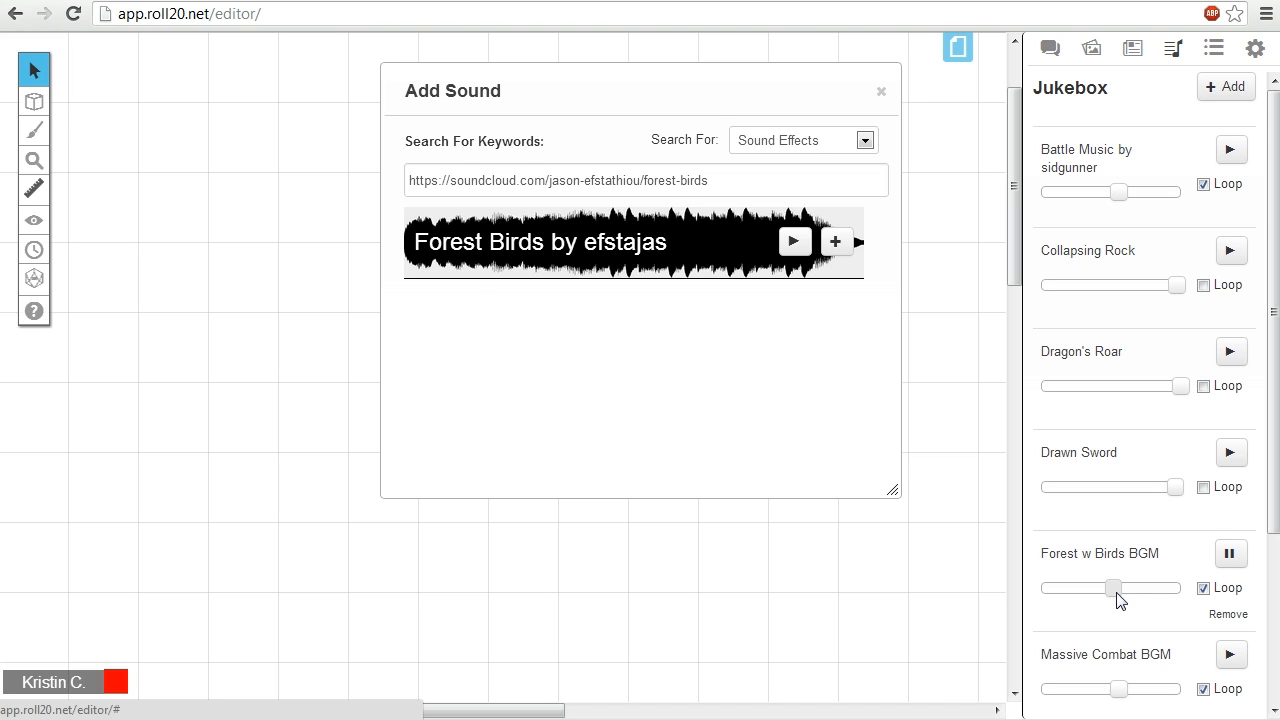
# Step: Test Forest w Birds BGM volumes, settle at about half, then stop the track
pyautogui.moveTo(1115, 588); pyautogui.dragTo(1055, 588)
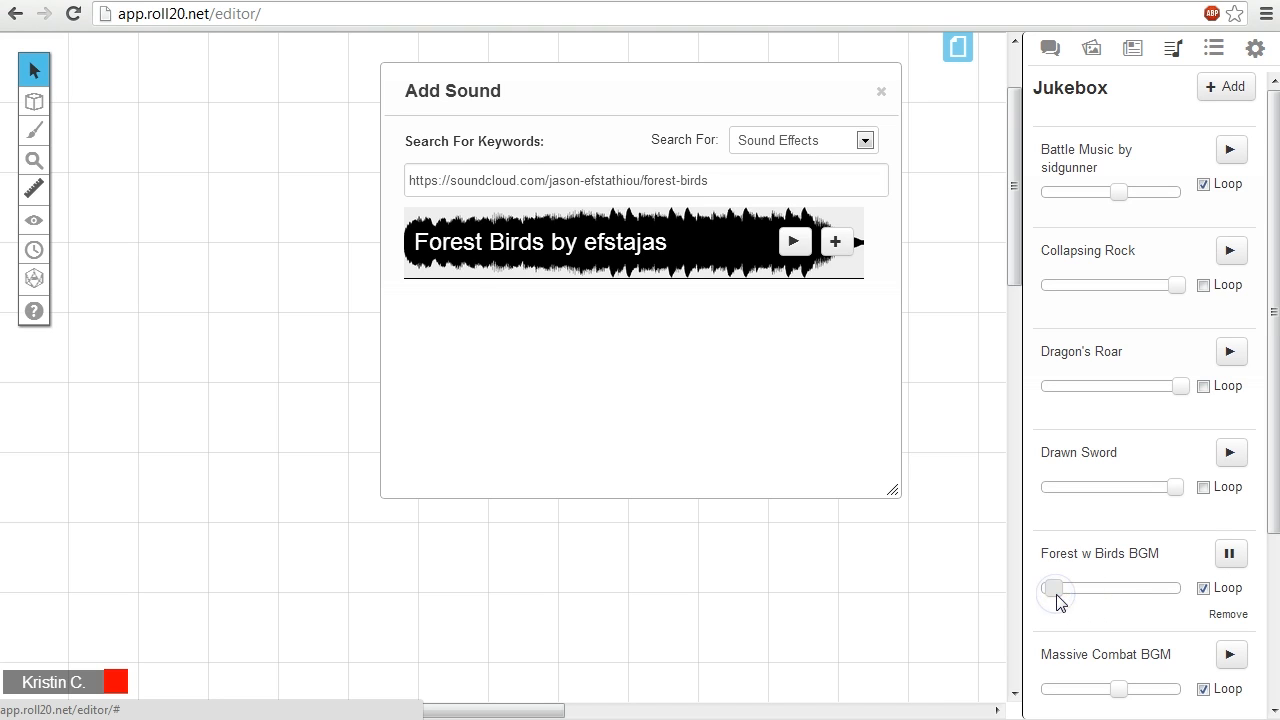
pyautogui.moveTo(1055, 588); pyautogui.dragTo(1172, 588)
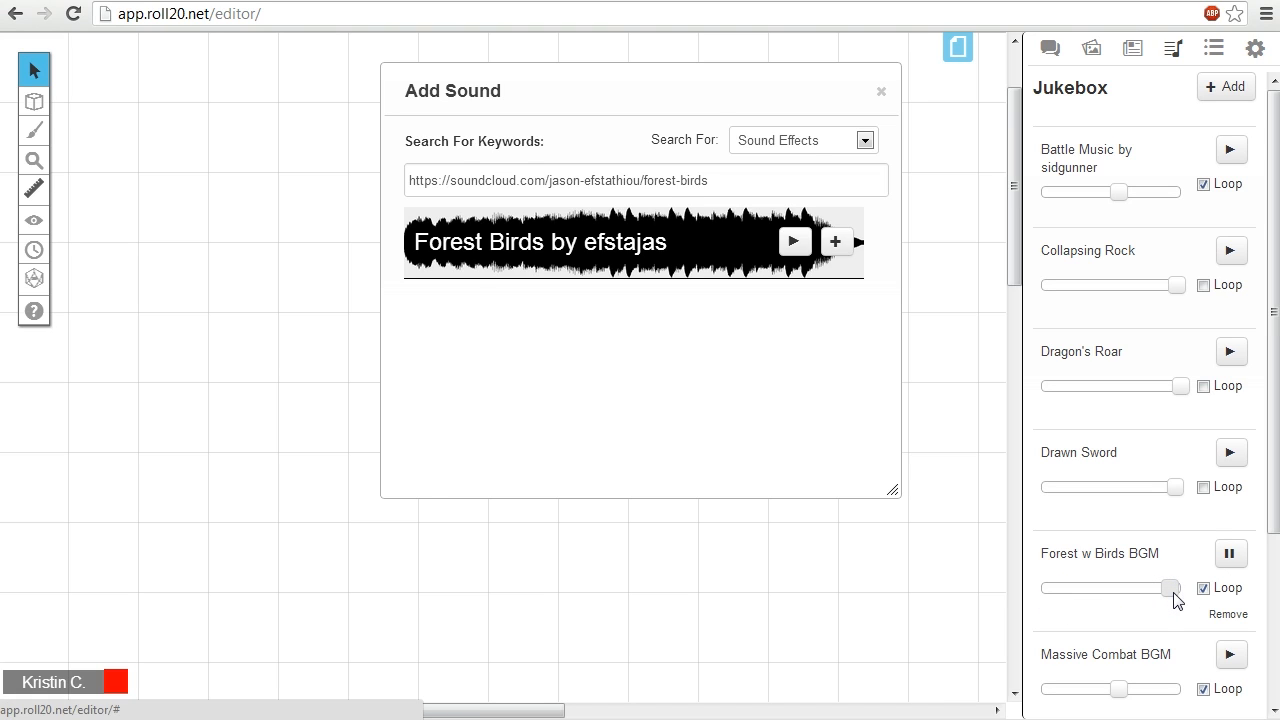
pyautogui.moveTo(1172, 588); pyautogui.dragTo(1146, 588)
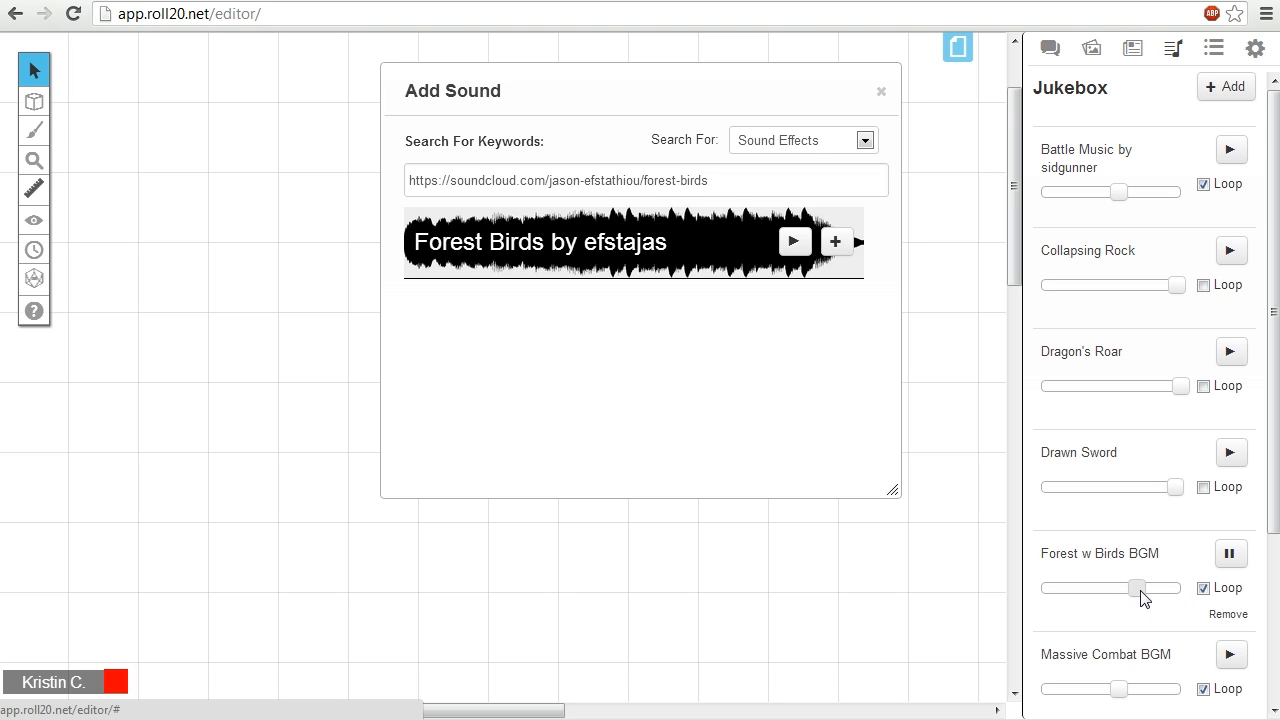
pyautogui.moveTo(1143, 588); pyautogui.dragTo(1089, 588)
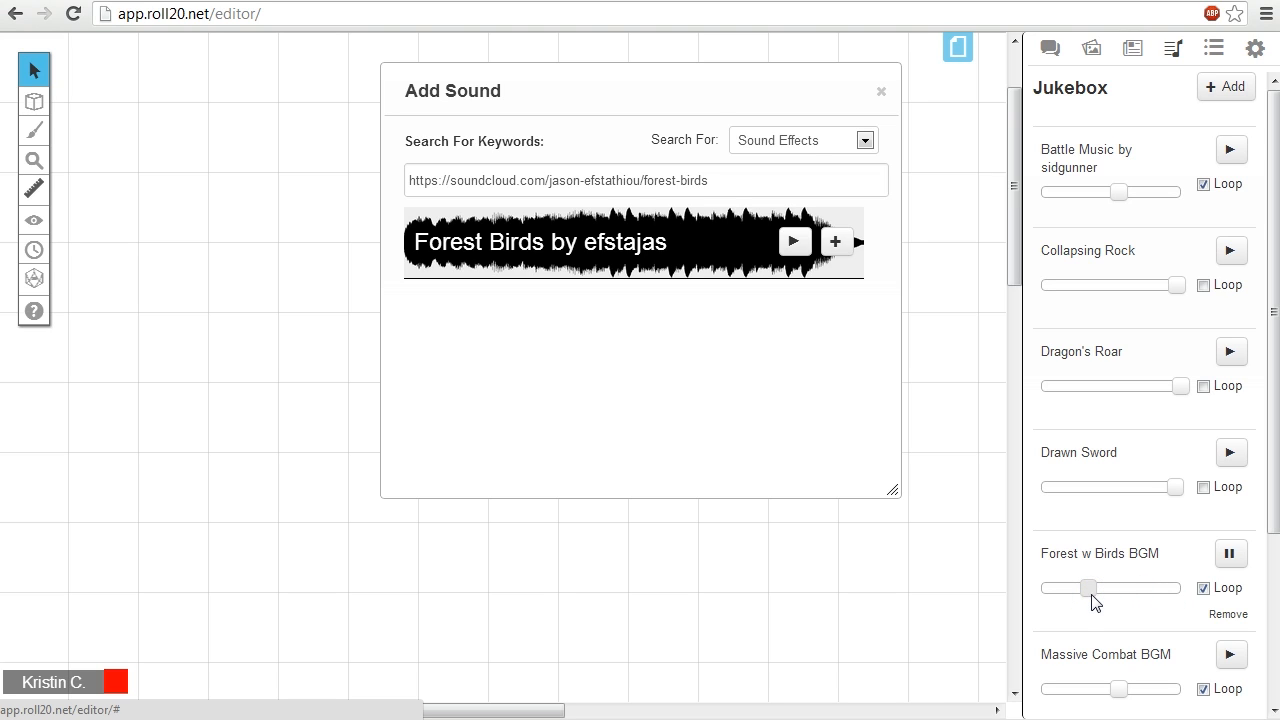
pyautogui.moveTo(1089, 587); pyautogui.dragTo(1116, 587)
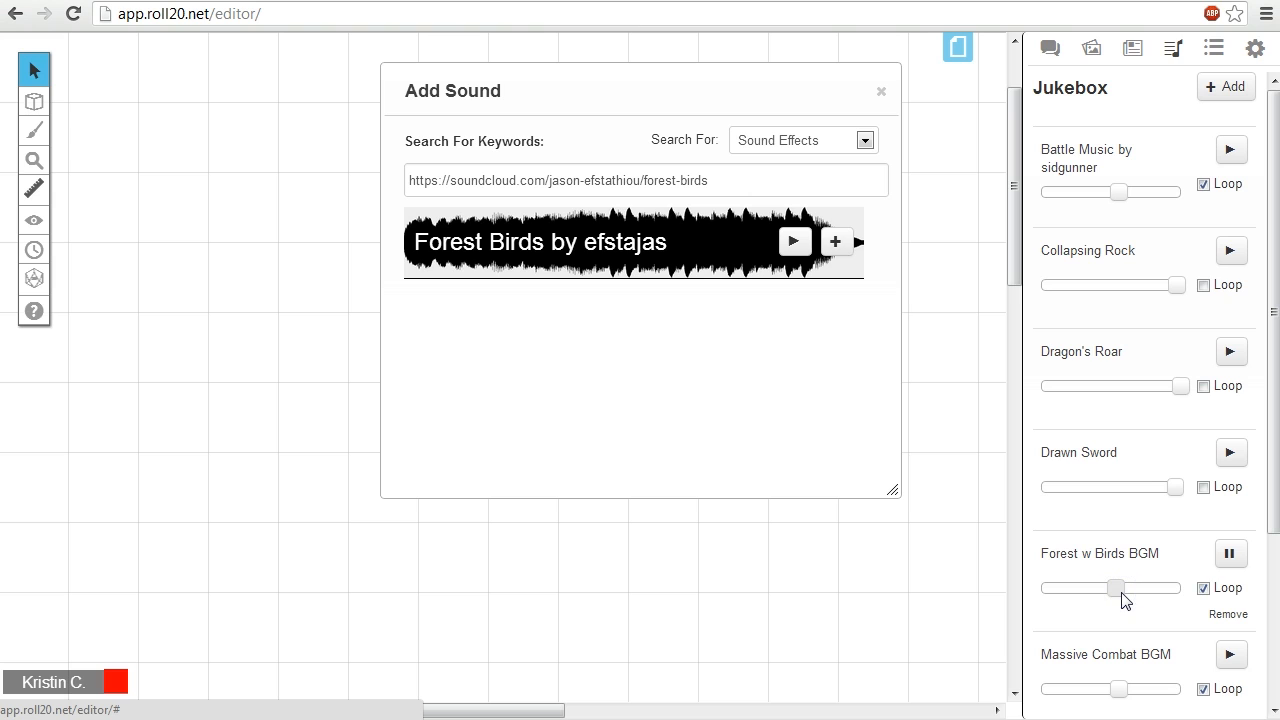
pyautogui.click(1231, 553)
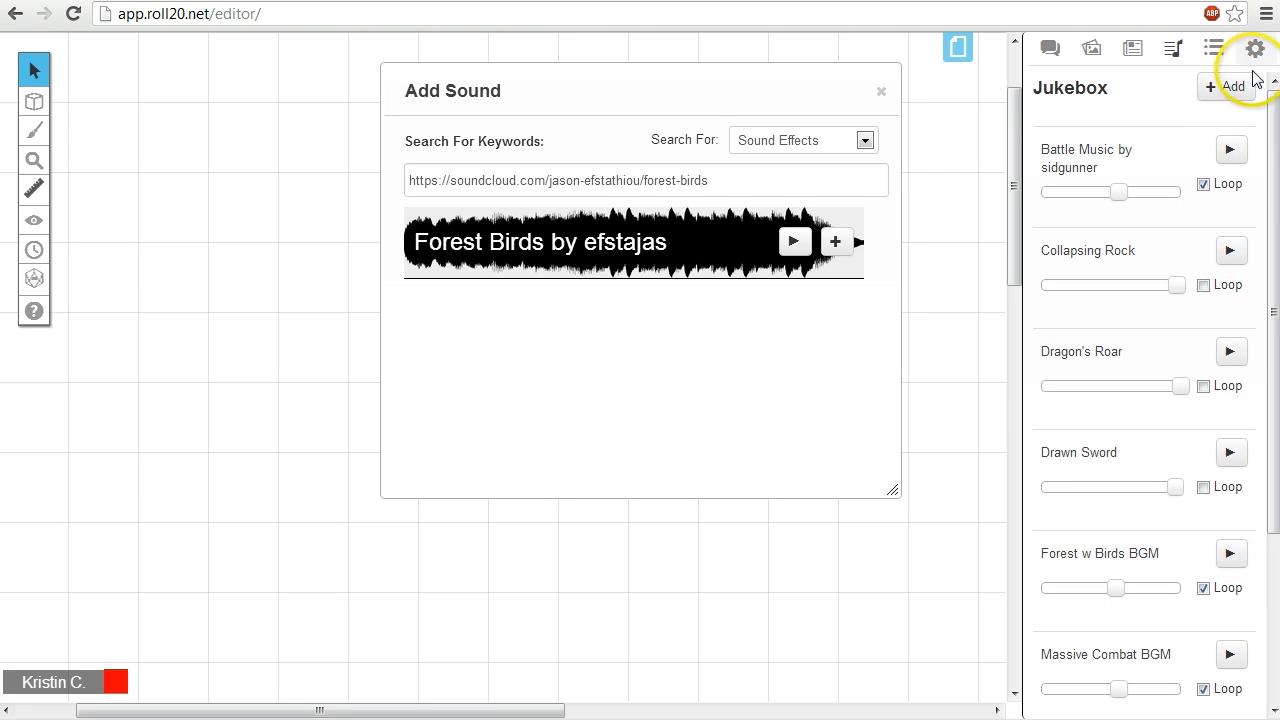
# Step: In My Settings, lower the master music volume briefly, then restore it to full
pyautogui.click(1257, 44)
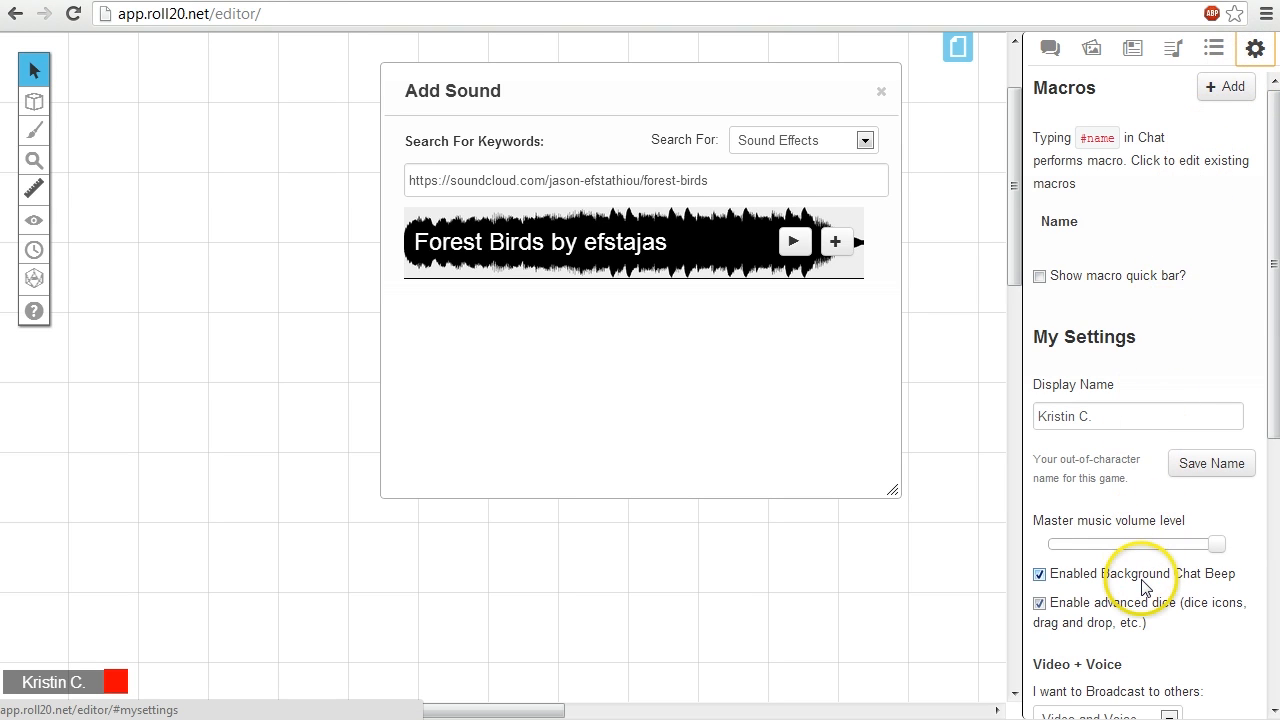
pyautogui.moveTo(1216, 543); pyautogui.dragTo(1125, 543)
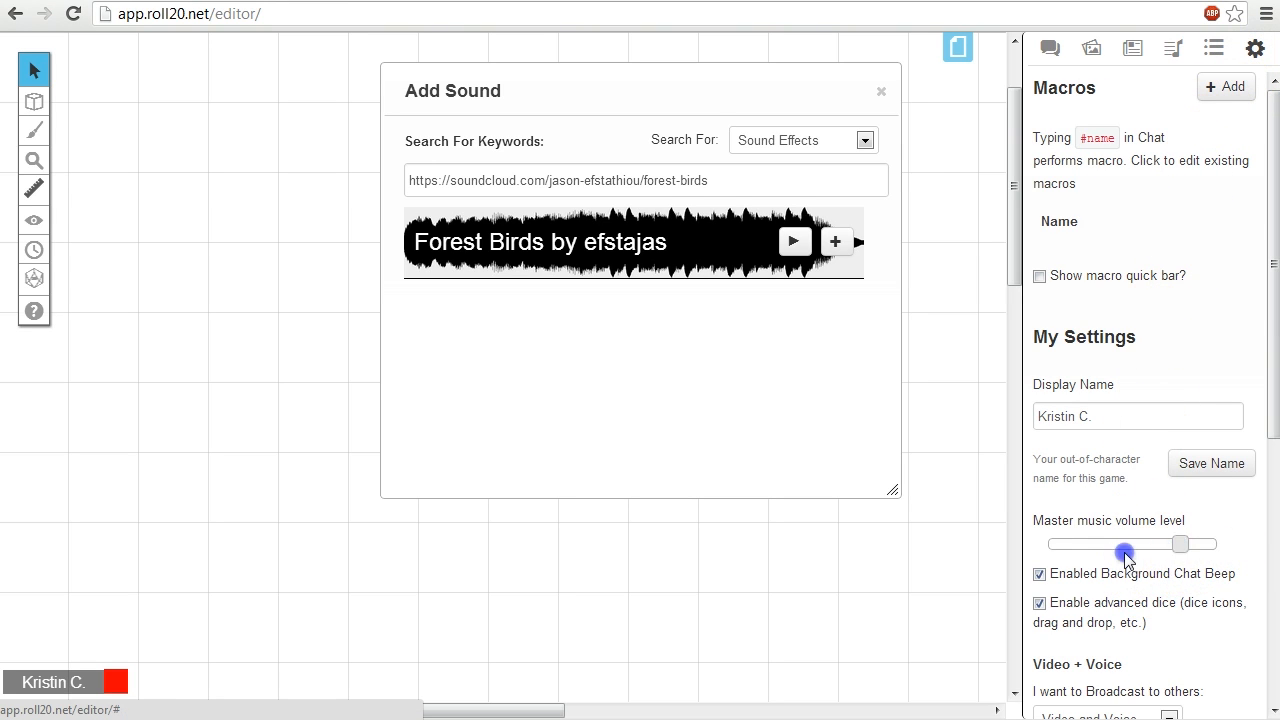
pyautogui.moveTo(1125, 544); pyautogui.dragTo(1217, 544)
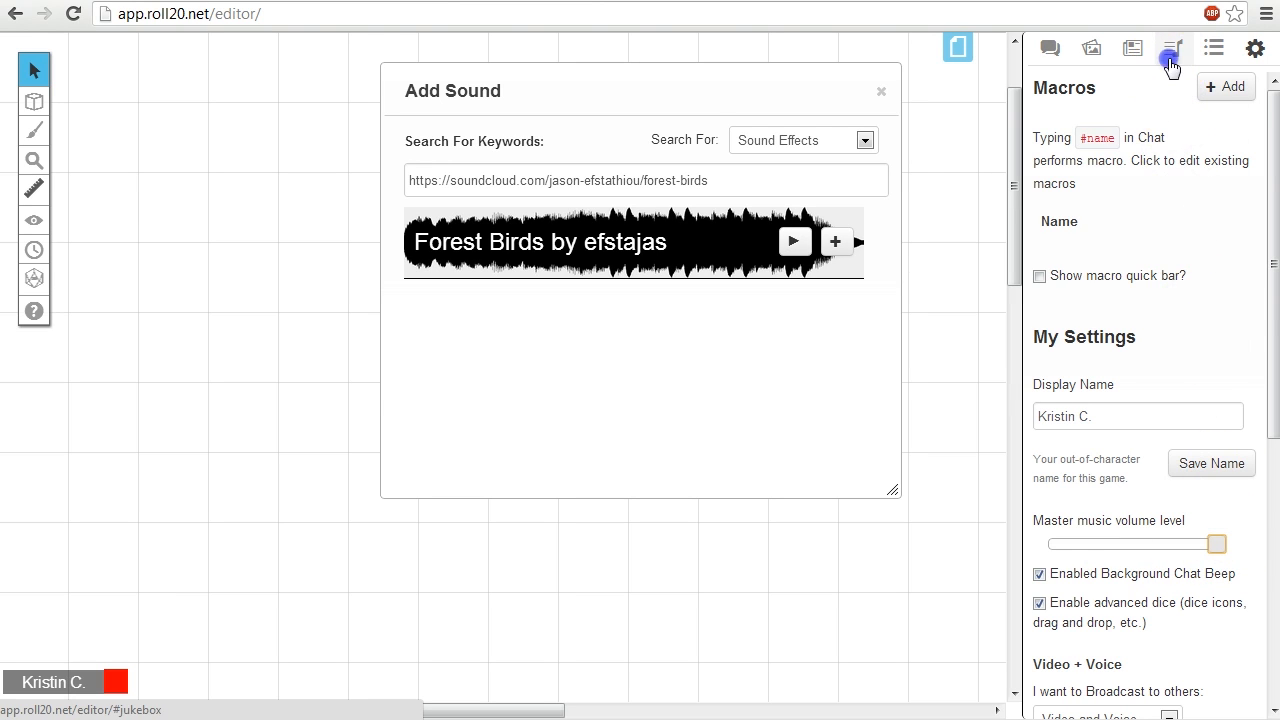
# Step: Return to the jukebox and remove the Collapsing Rock track
pyautogui.click(1172, 47)
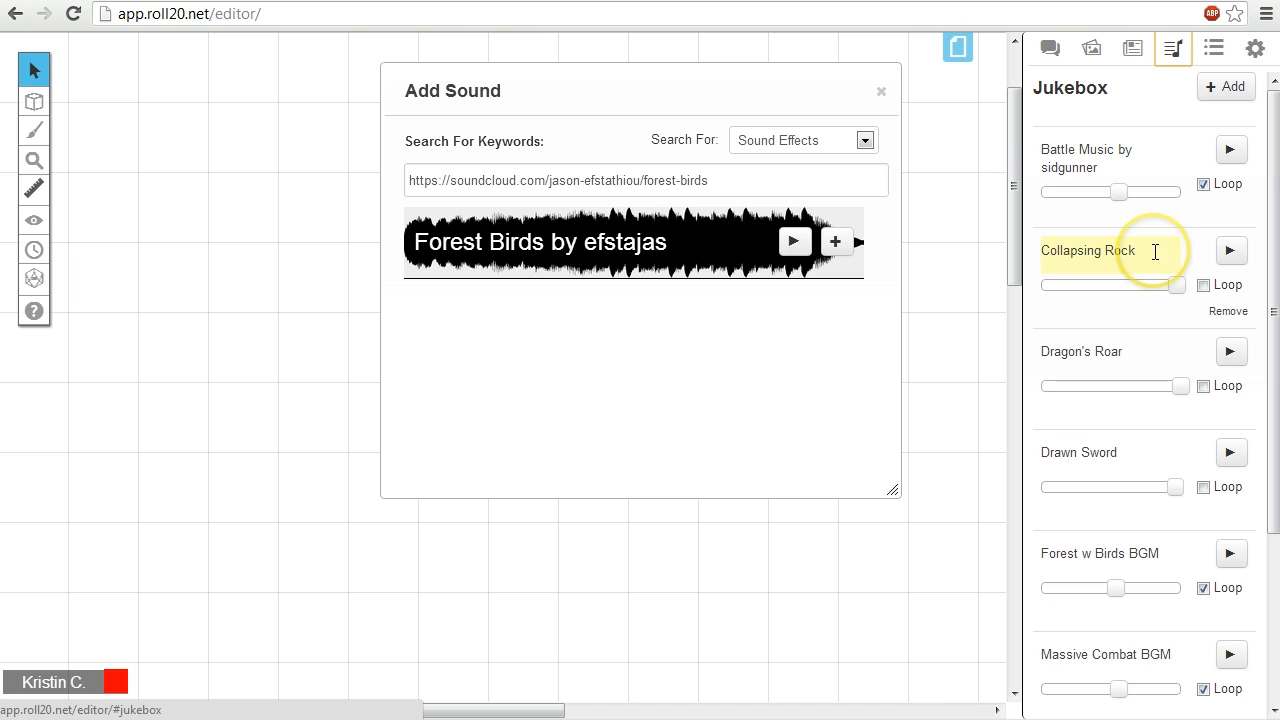
pyautogui.moveTo(1228, 311)
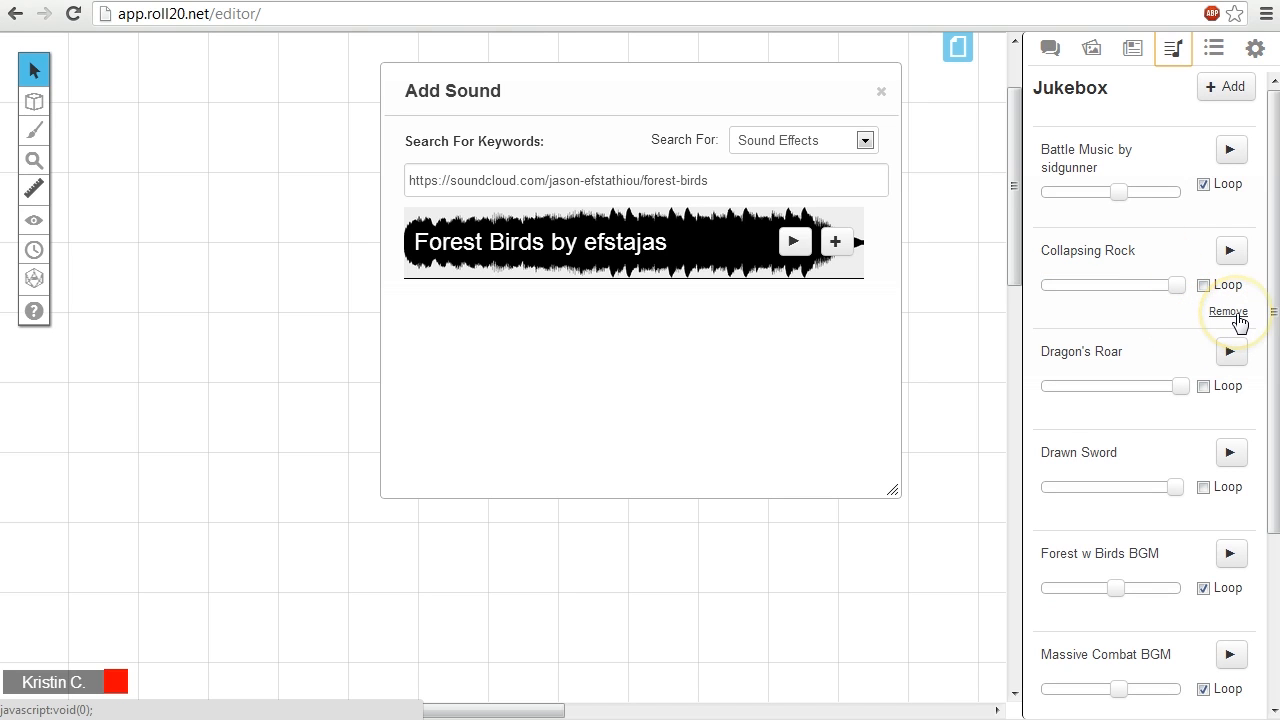
pyautogui.click(1228, 311)
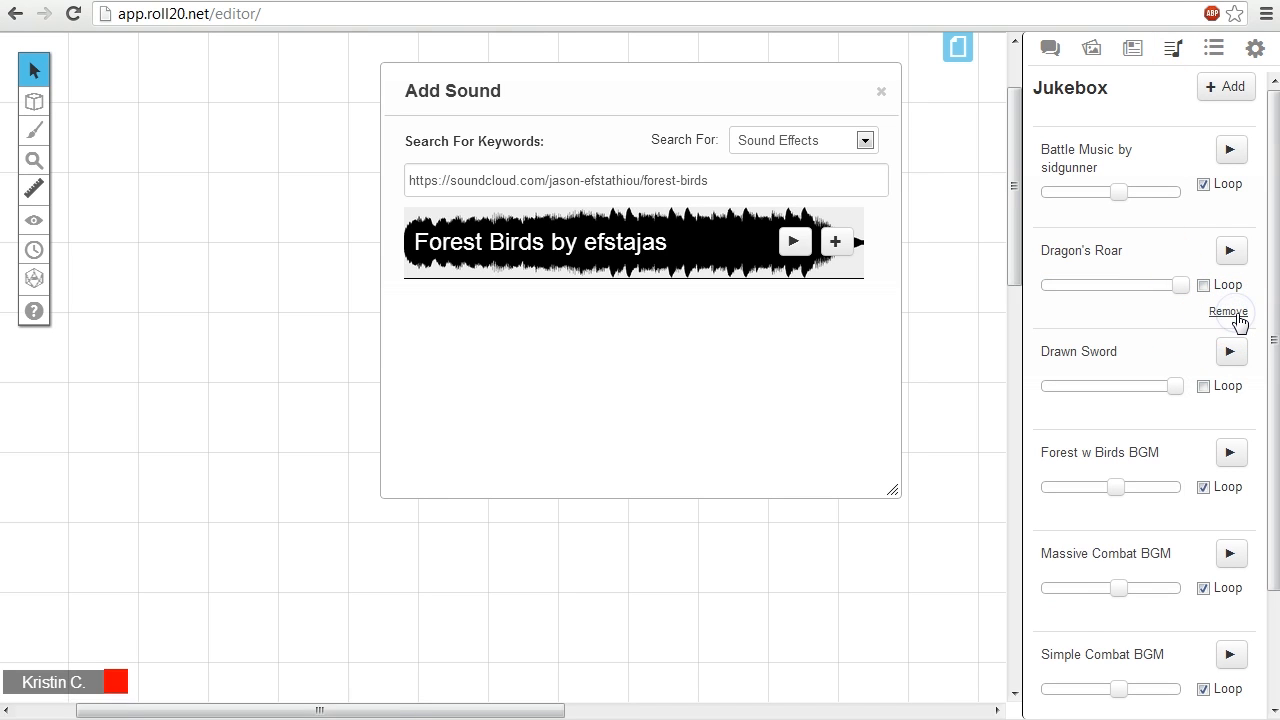